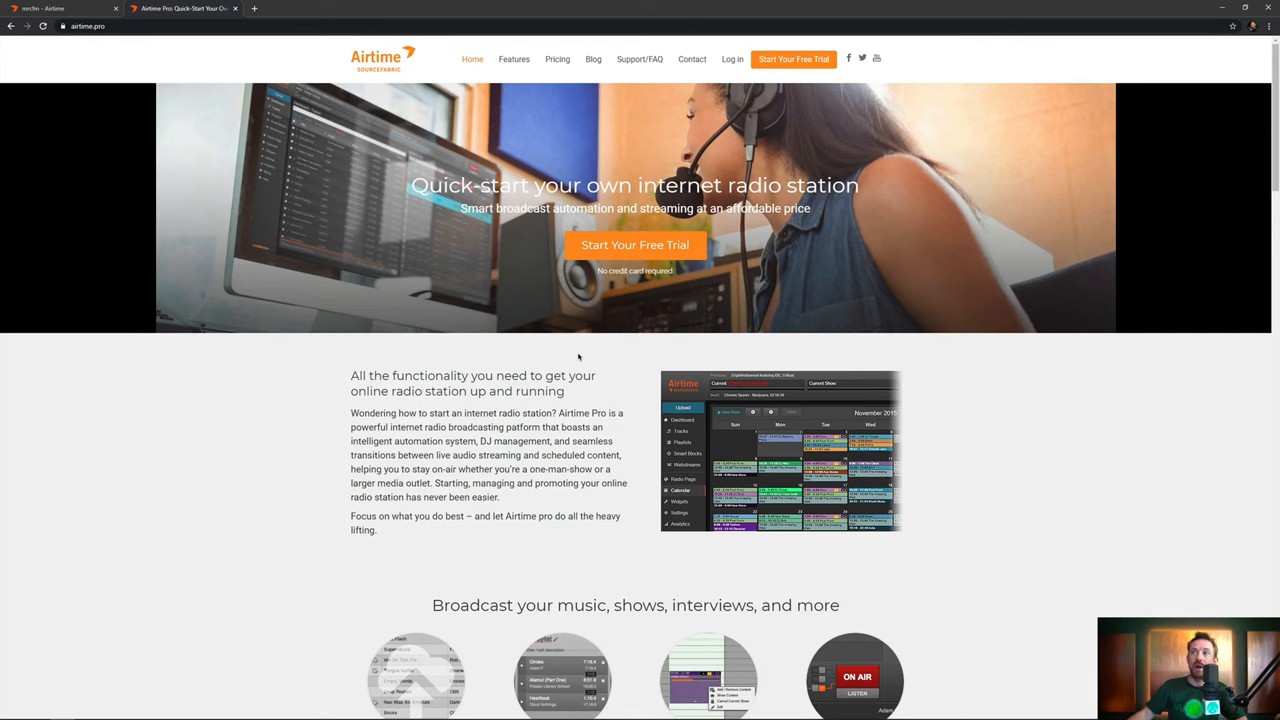
mouse_move(617, 303)
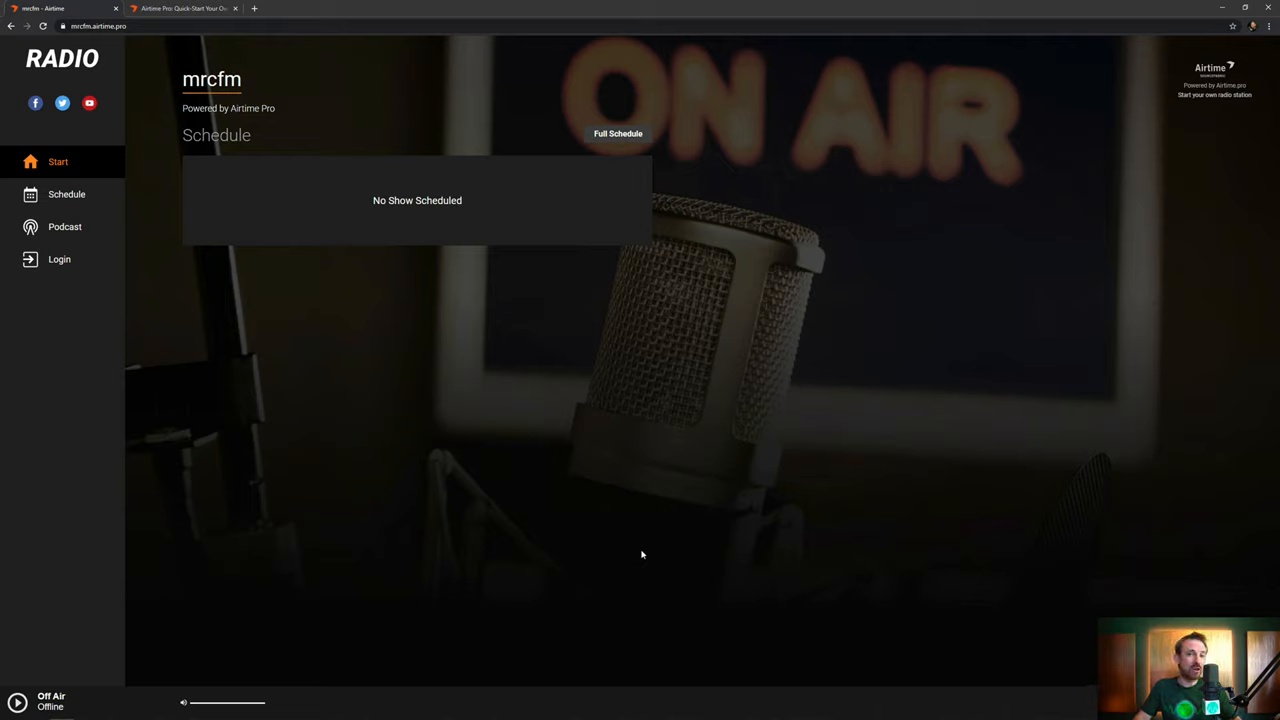
mouse_move(433, 248)
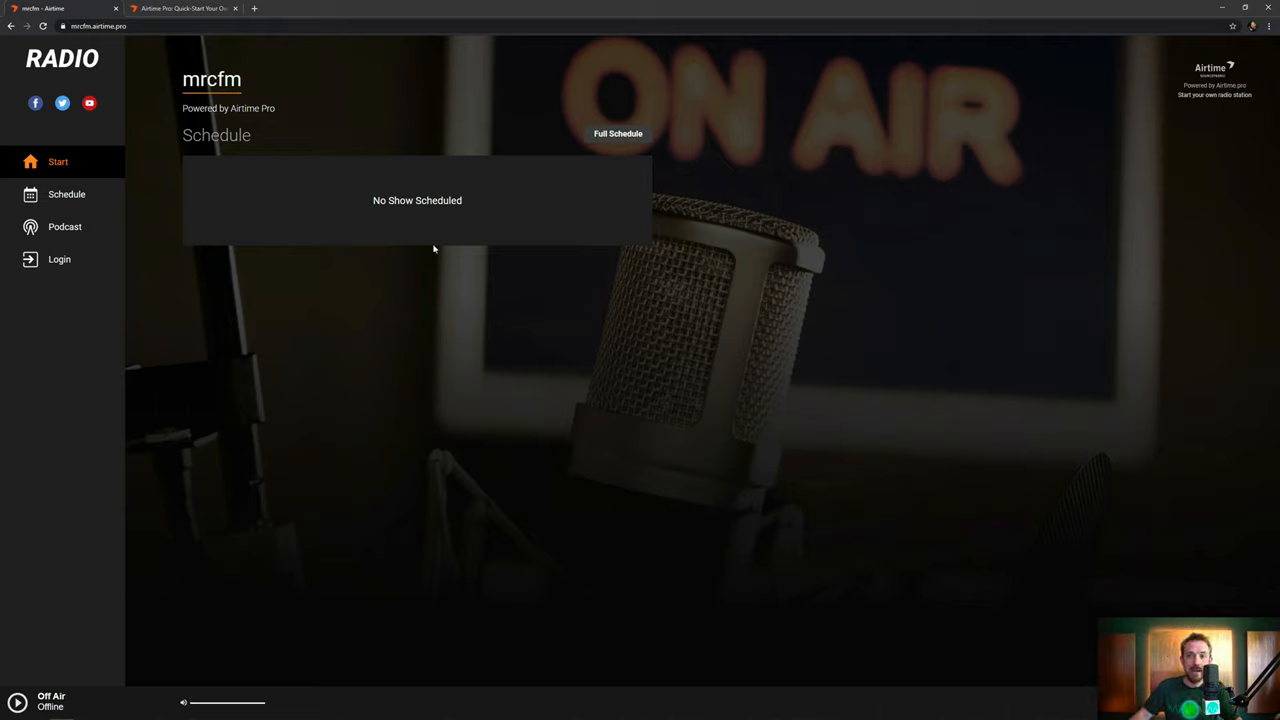
mouse_move(302, 346)
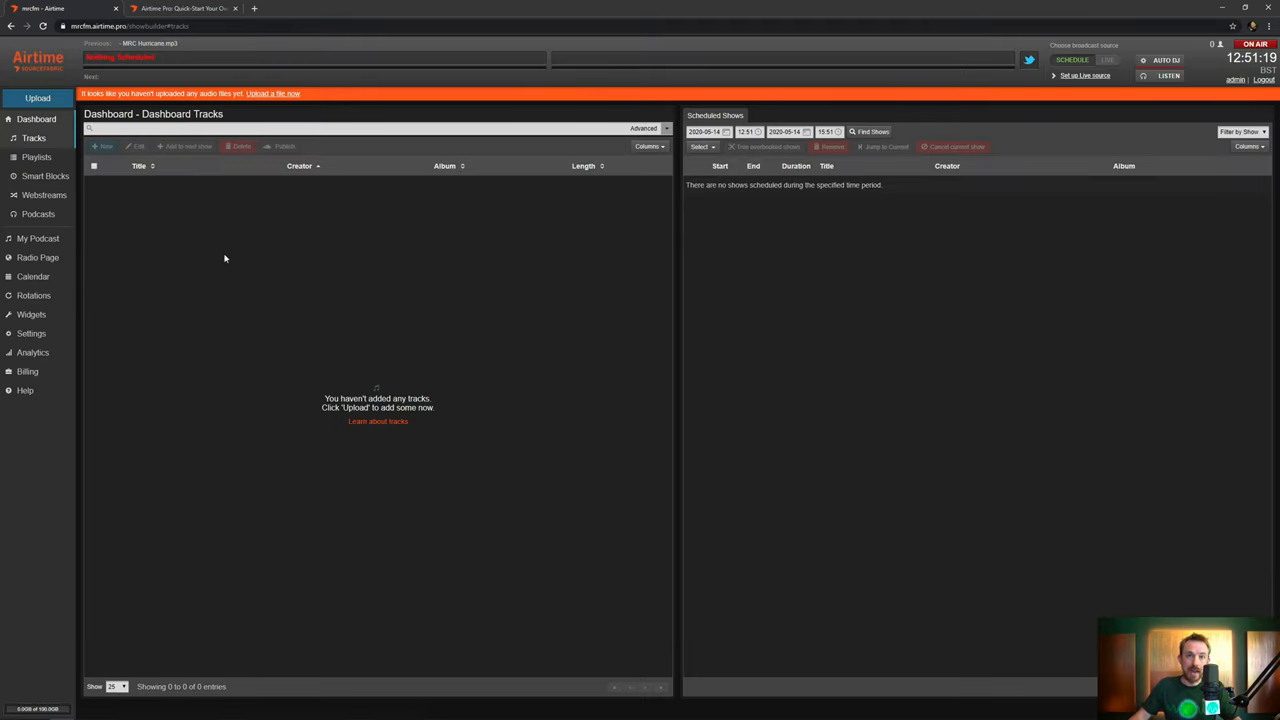
mouse_move(229, 247)
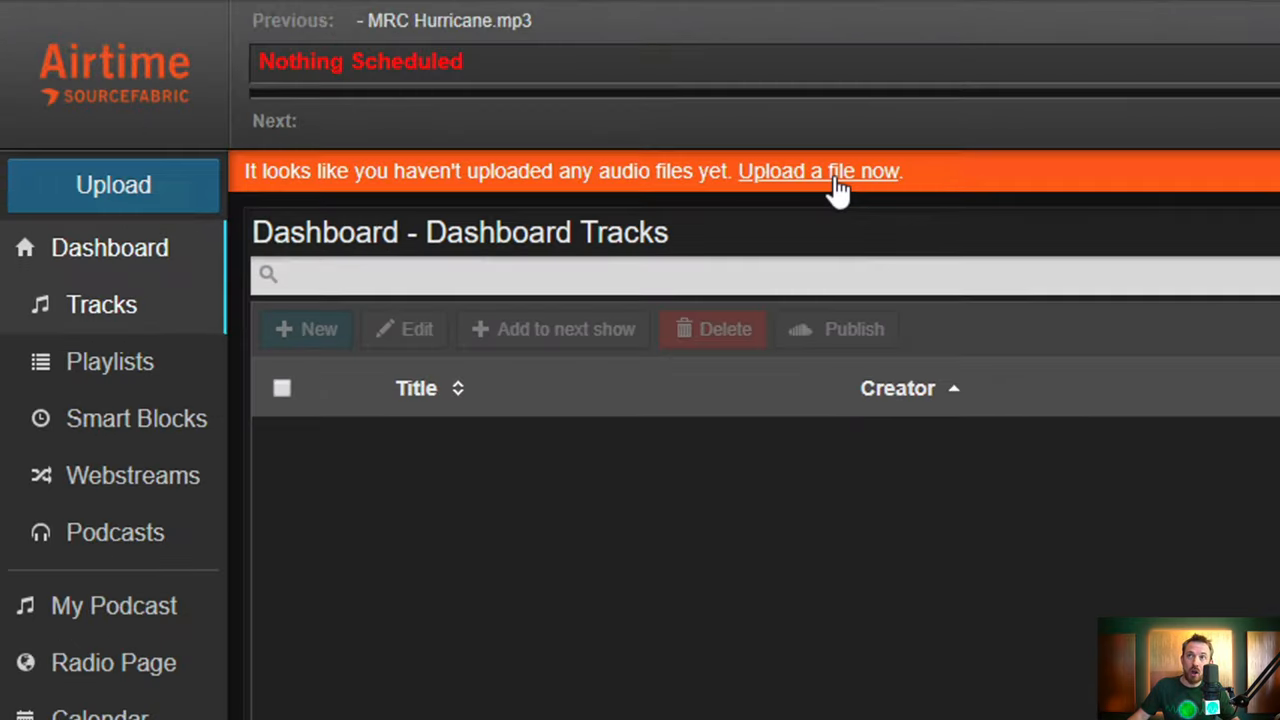
mouse_move(850, 188)
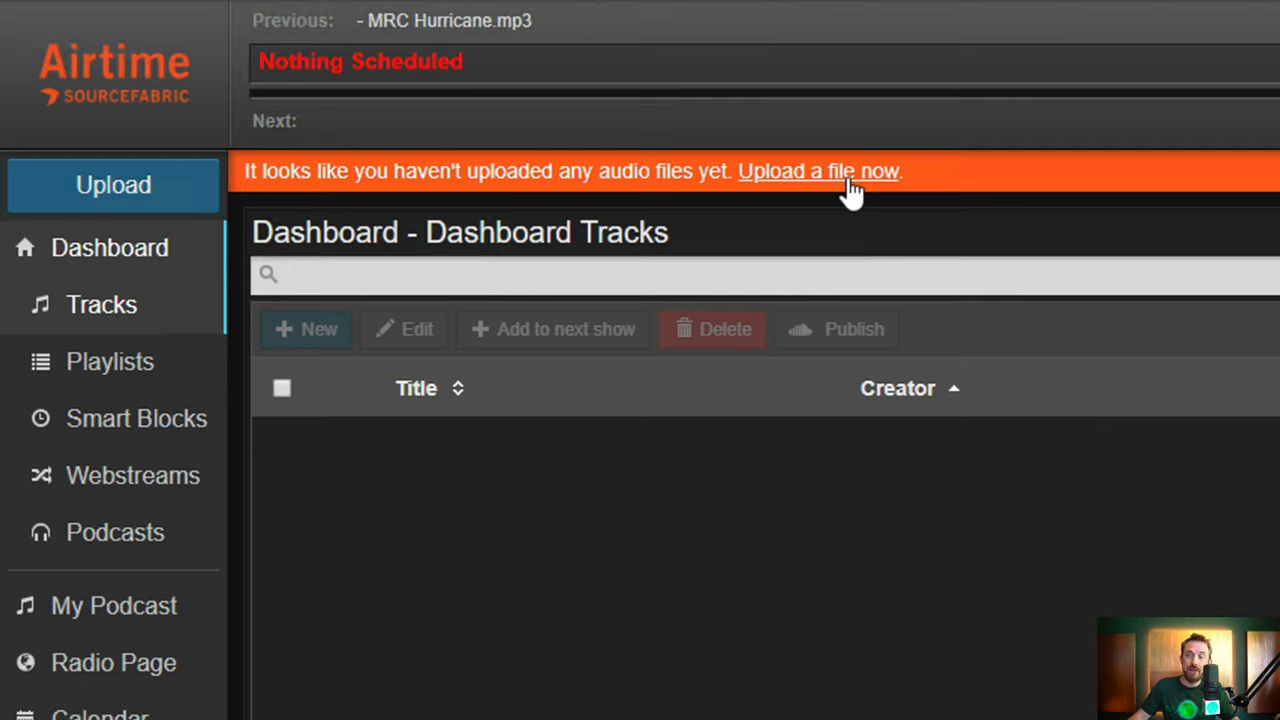
mouse_move(865, 190)
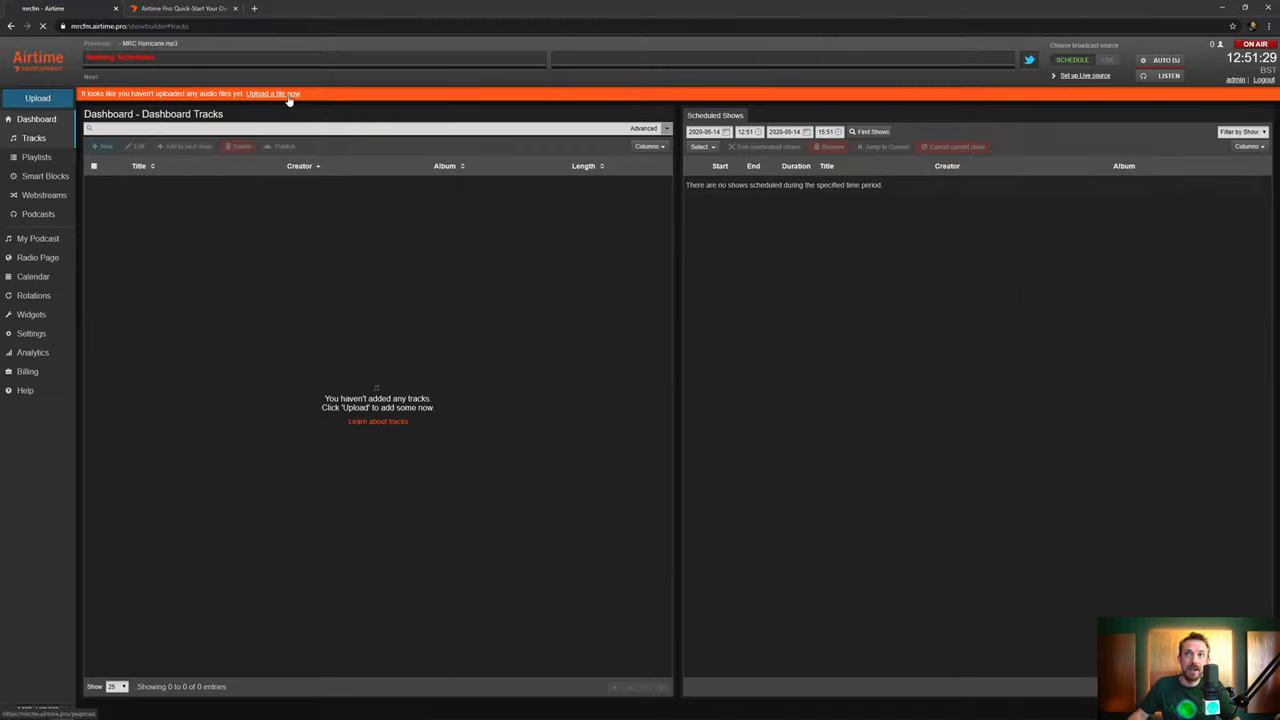
Open the audio upload page from the Dashboard's 'Upload a file now' banner.
left_click(272, 93)
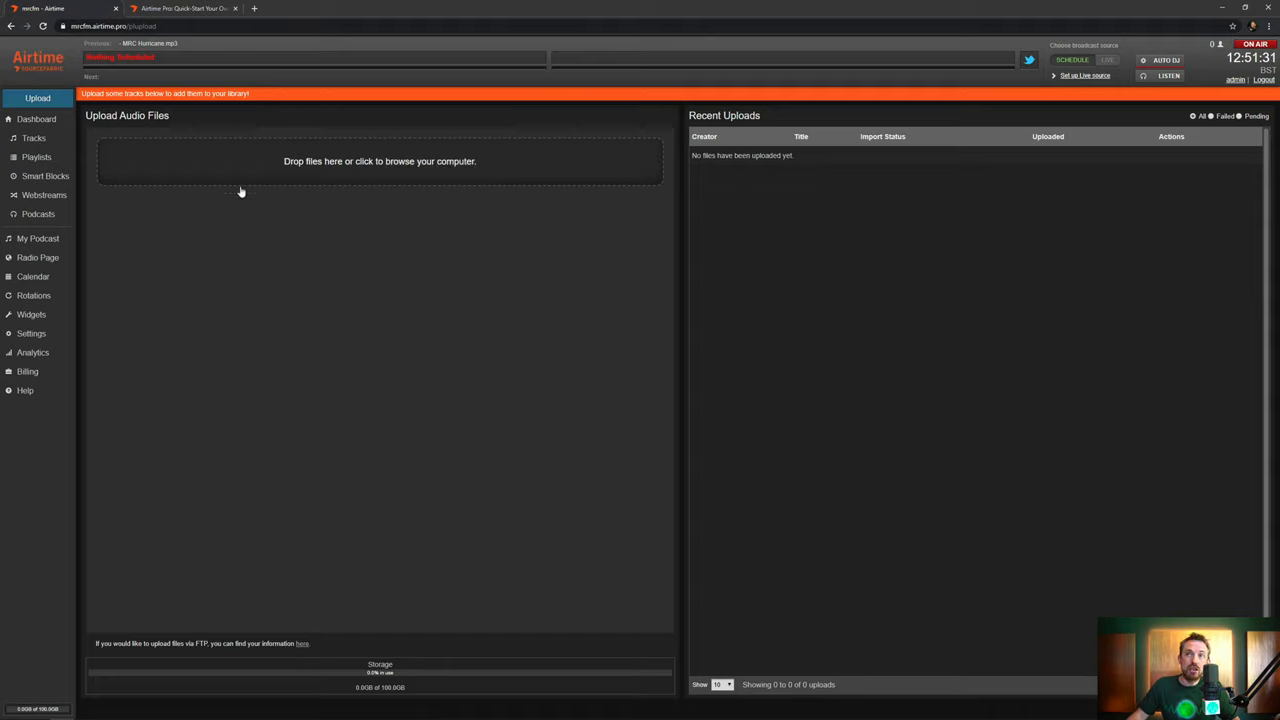
mouse_move(290, 177)
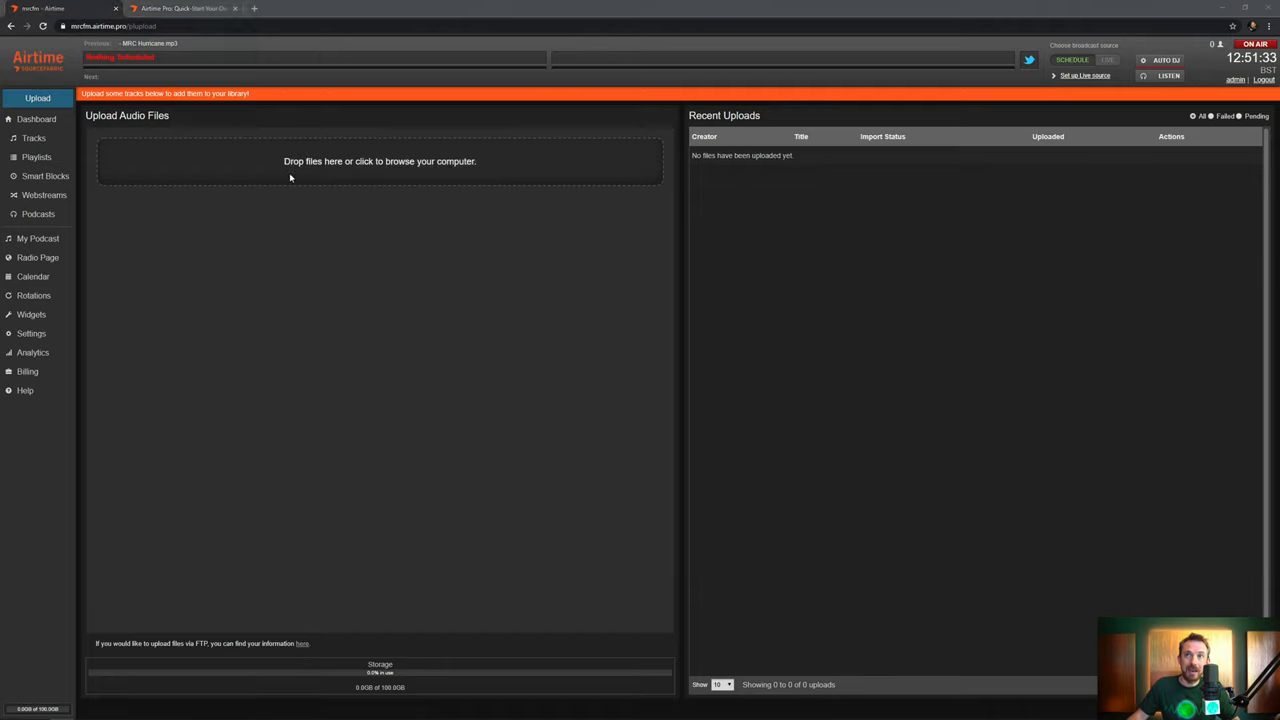
Browse for and upload the four MRC mp3 files: Gaia, Hurricane, Iris and Nike.
left_click(380, 161)
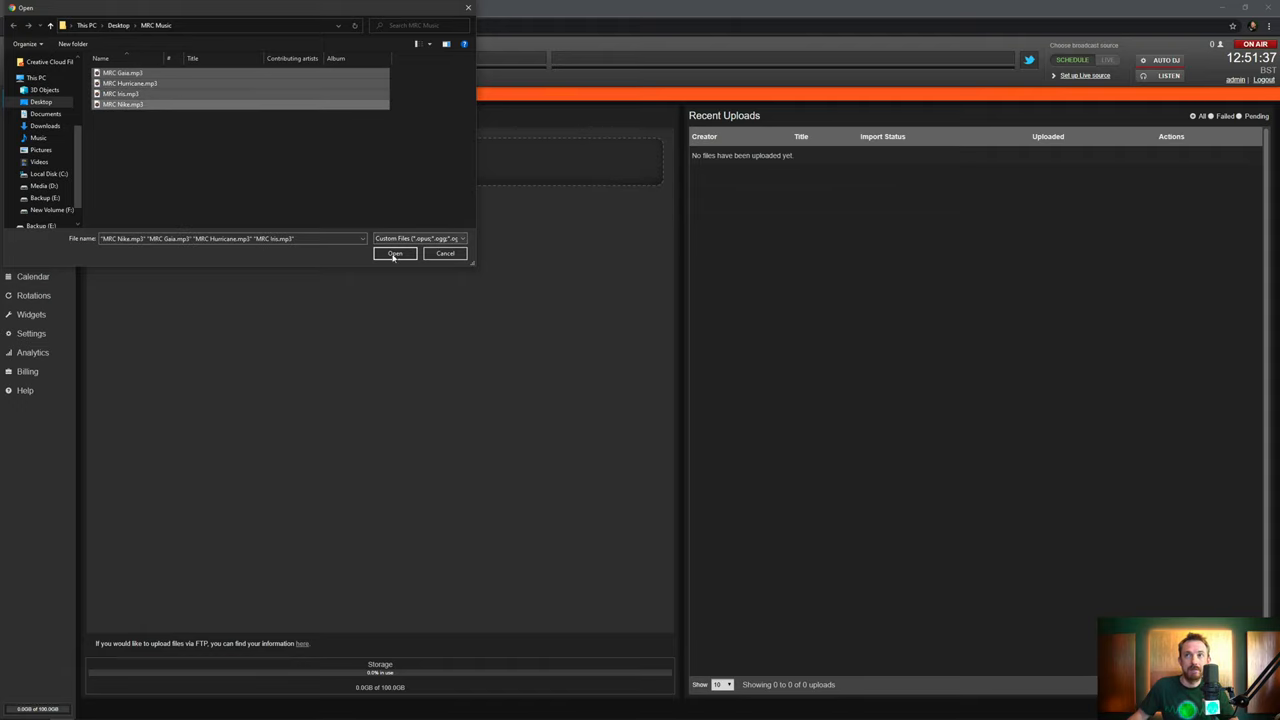
left_click(393, 253)
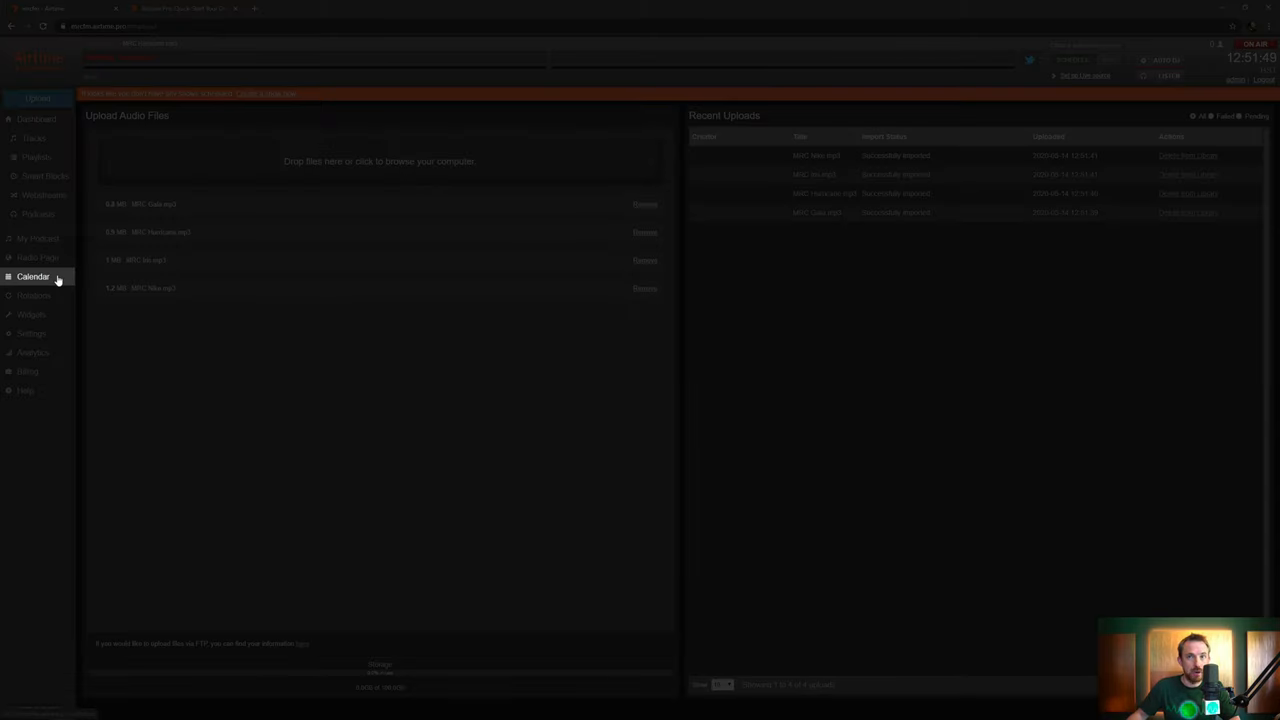
Create a calendar show 'Mike's Show' starting now, repeating weekly on Thursdays.
left_click(33, 276)
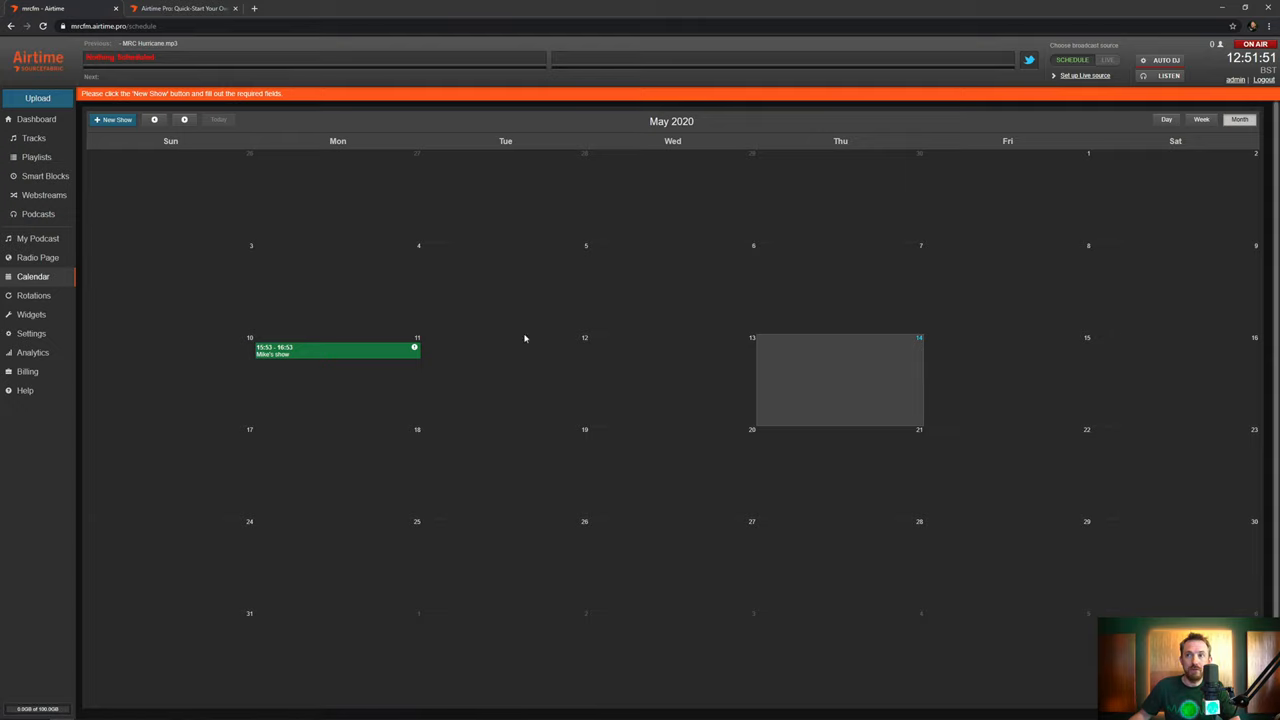
mouse_move(900, 351)
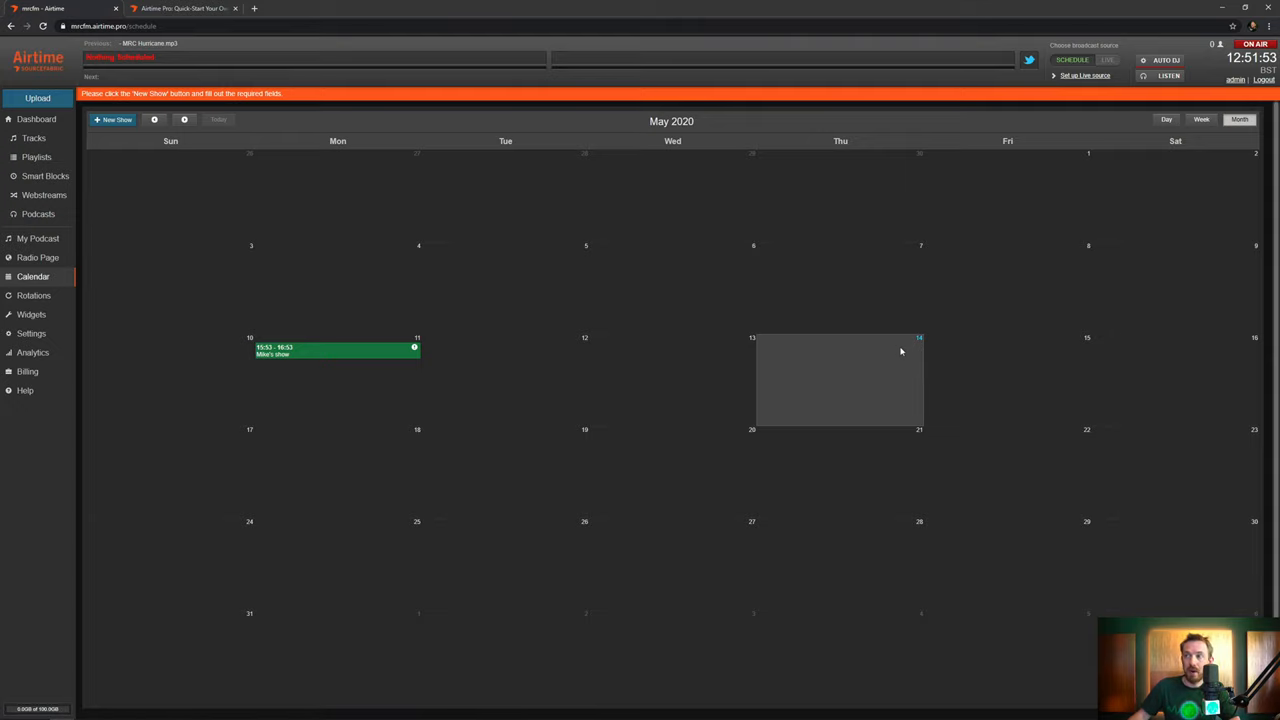
mouse_move(901, 346)
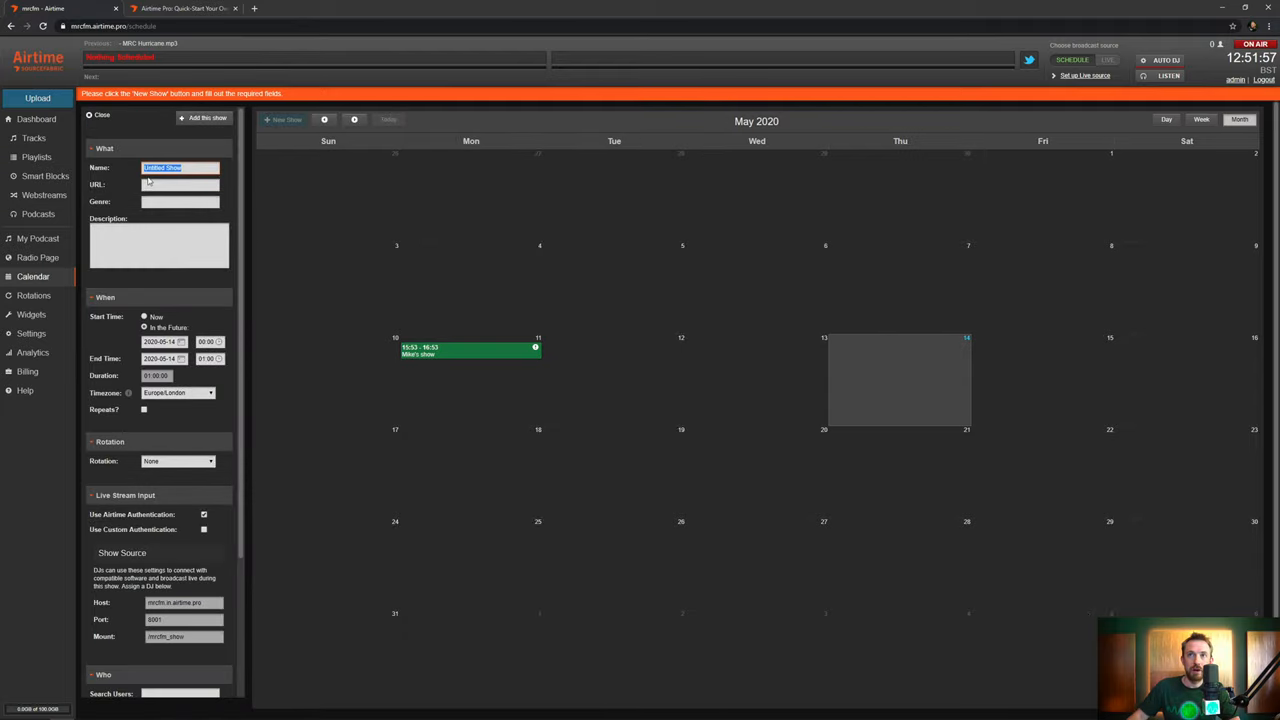
type("M")
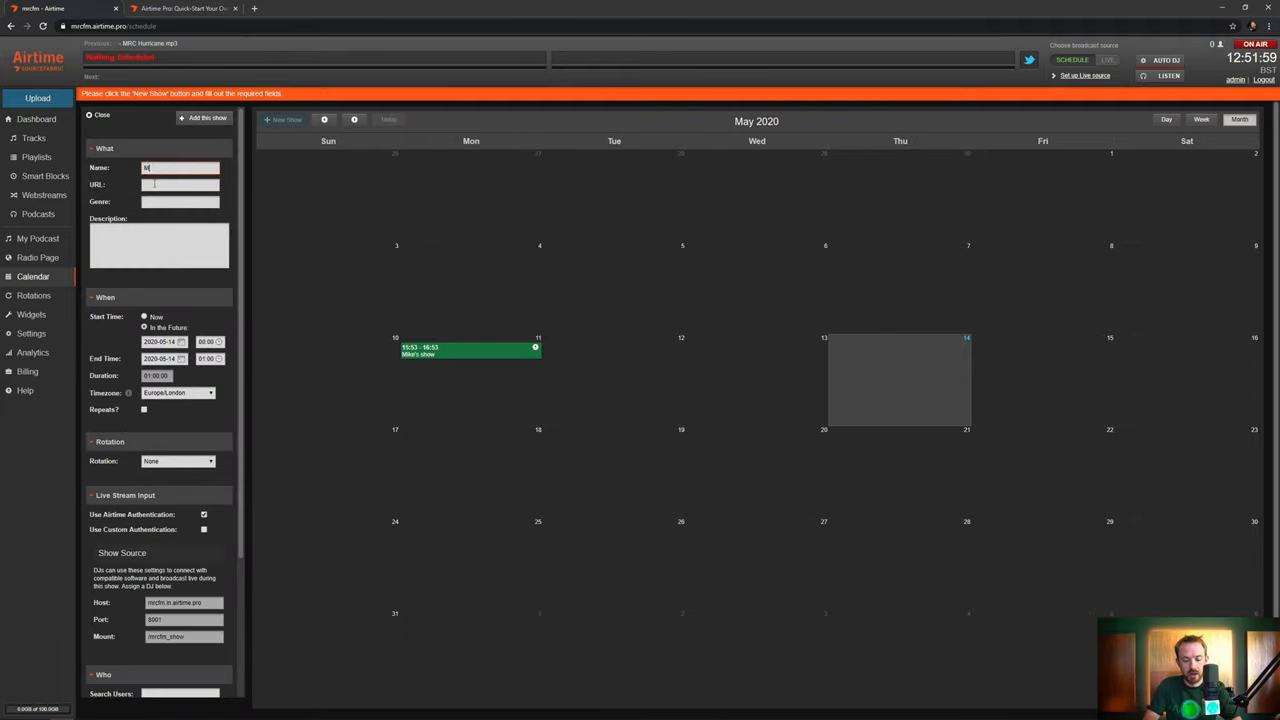
type("Mike's Show")
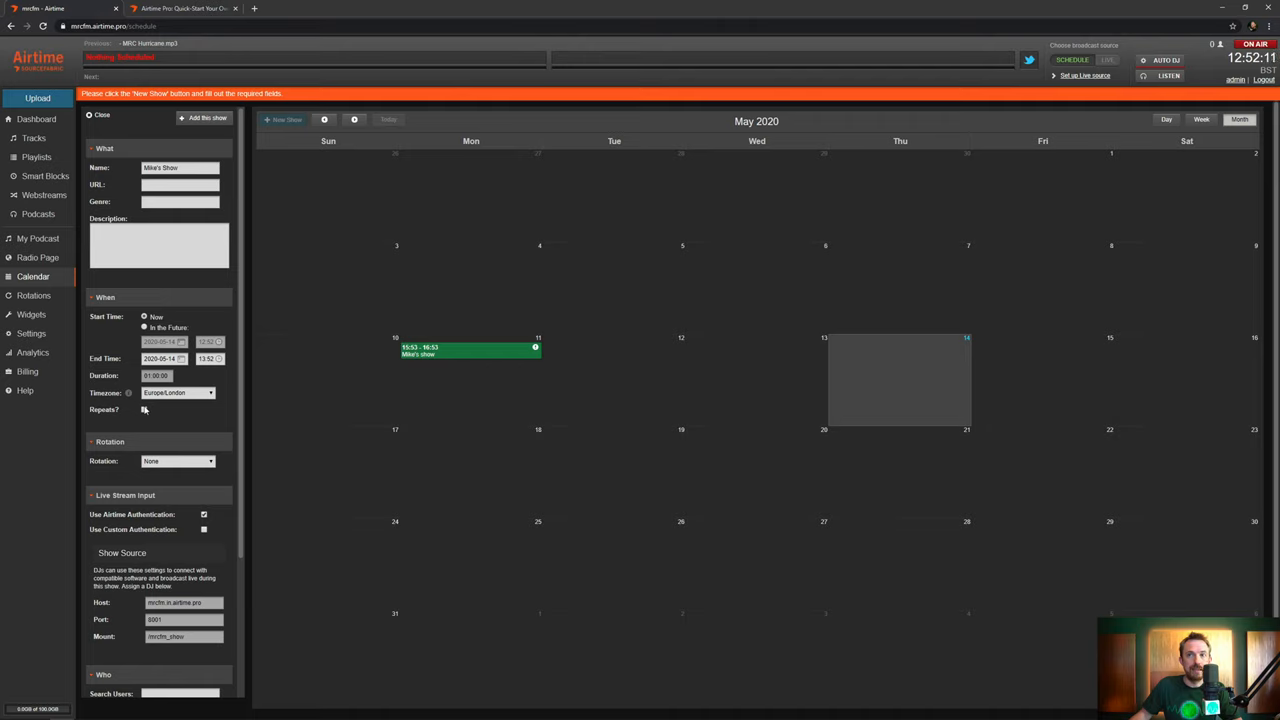
left_click(143, 410)
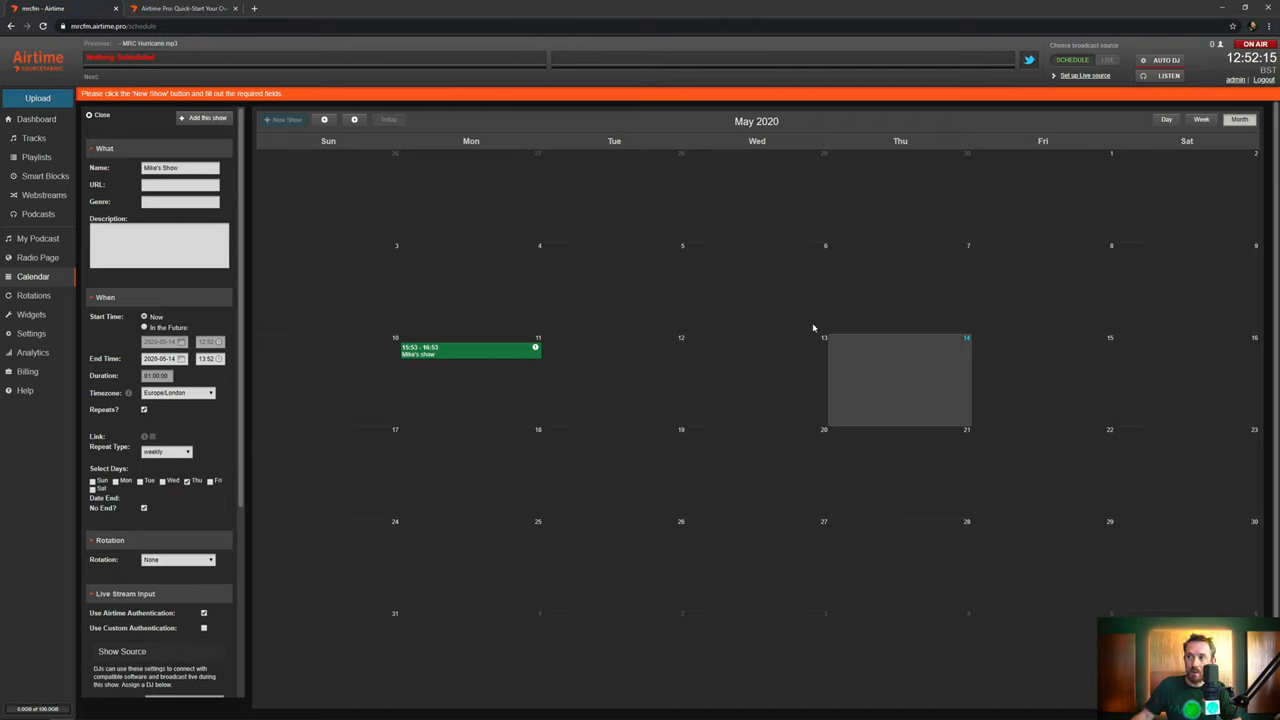
mouse_move(331, 370)
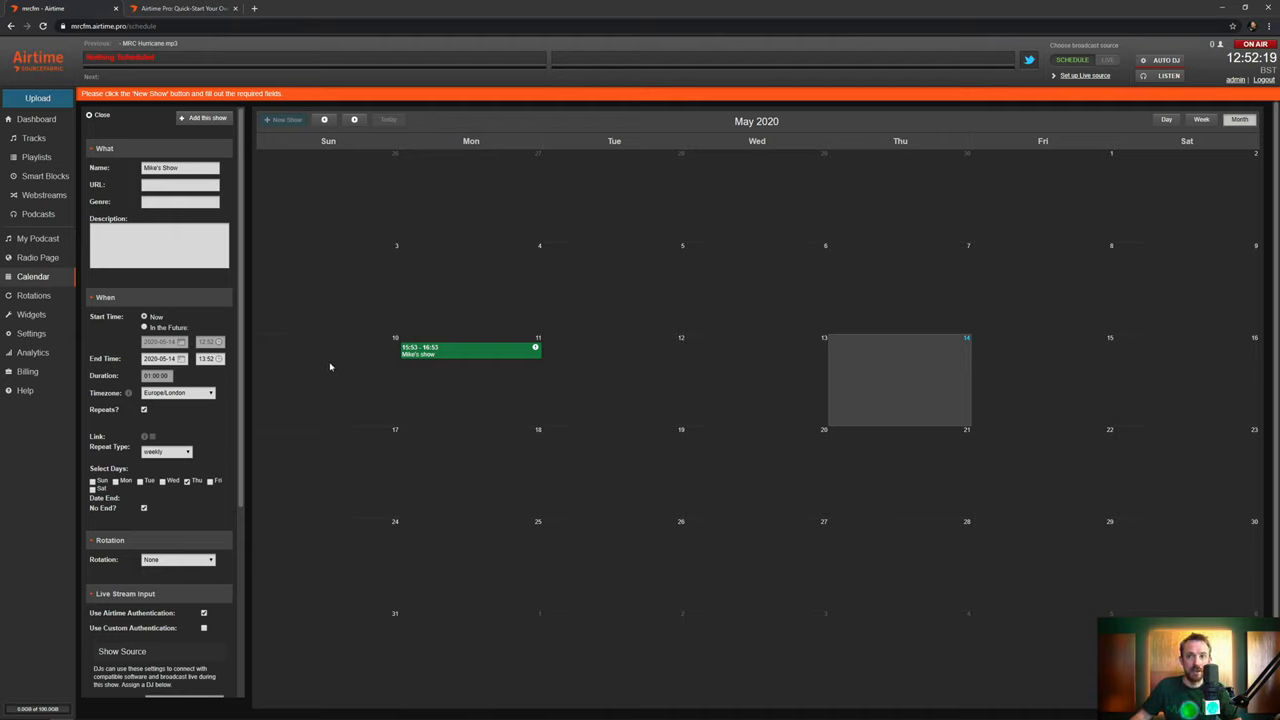
scroll("down", 3)
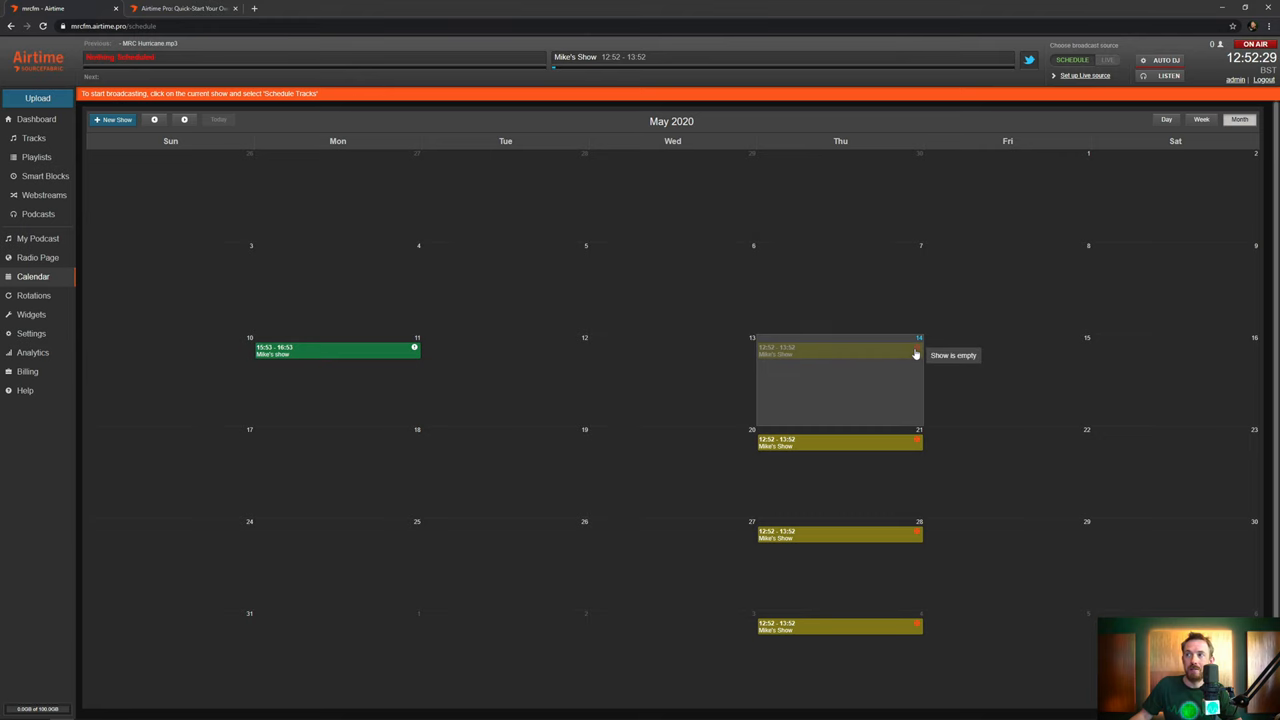
Schedule the MRC tracks Gaia, Hurricane, Iris and Nike into today's Mike's Show.
left_click(838, 350)
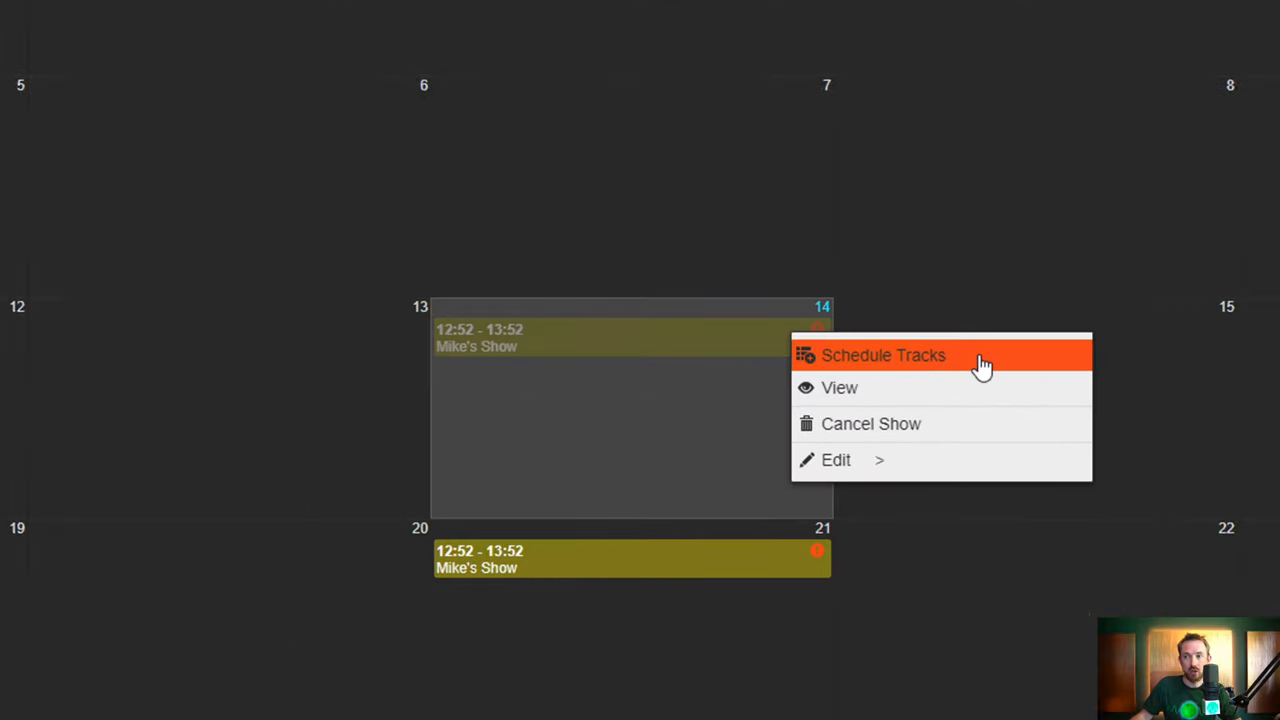
left_click(883, 355)
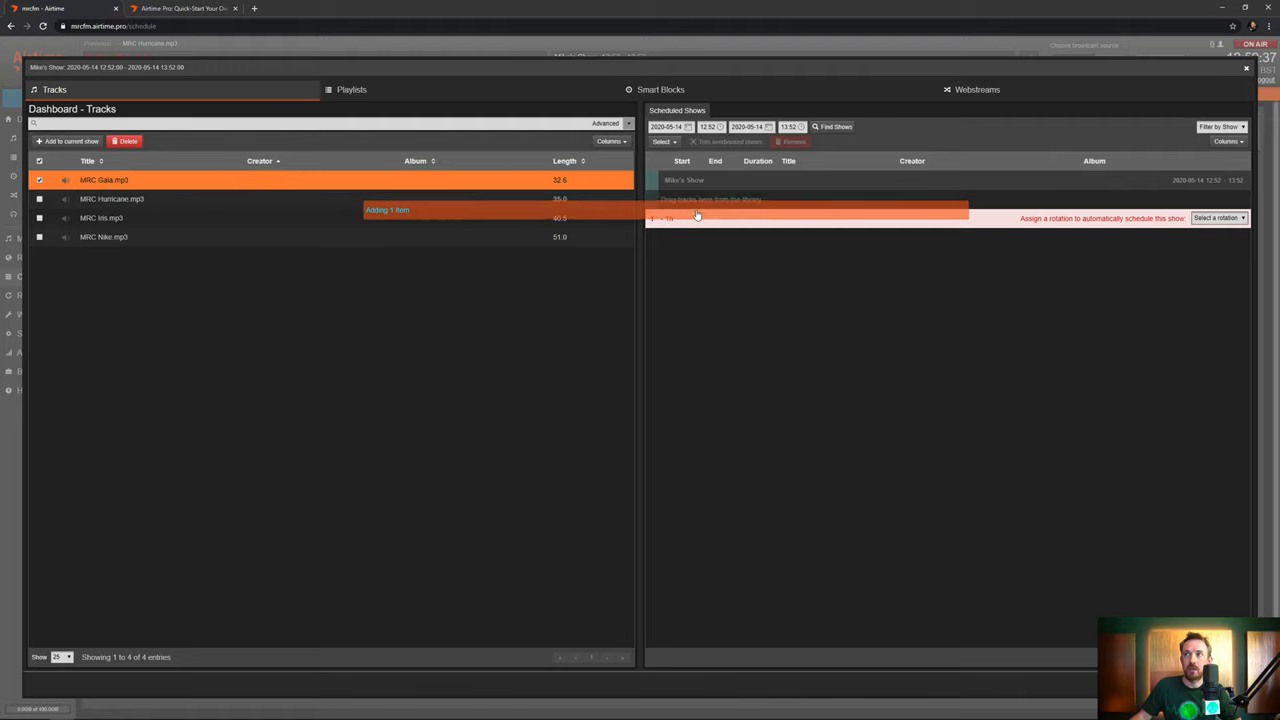
left_click_drag(104, 180, 755, 199)
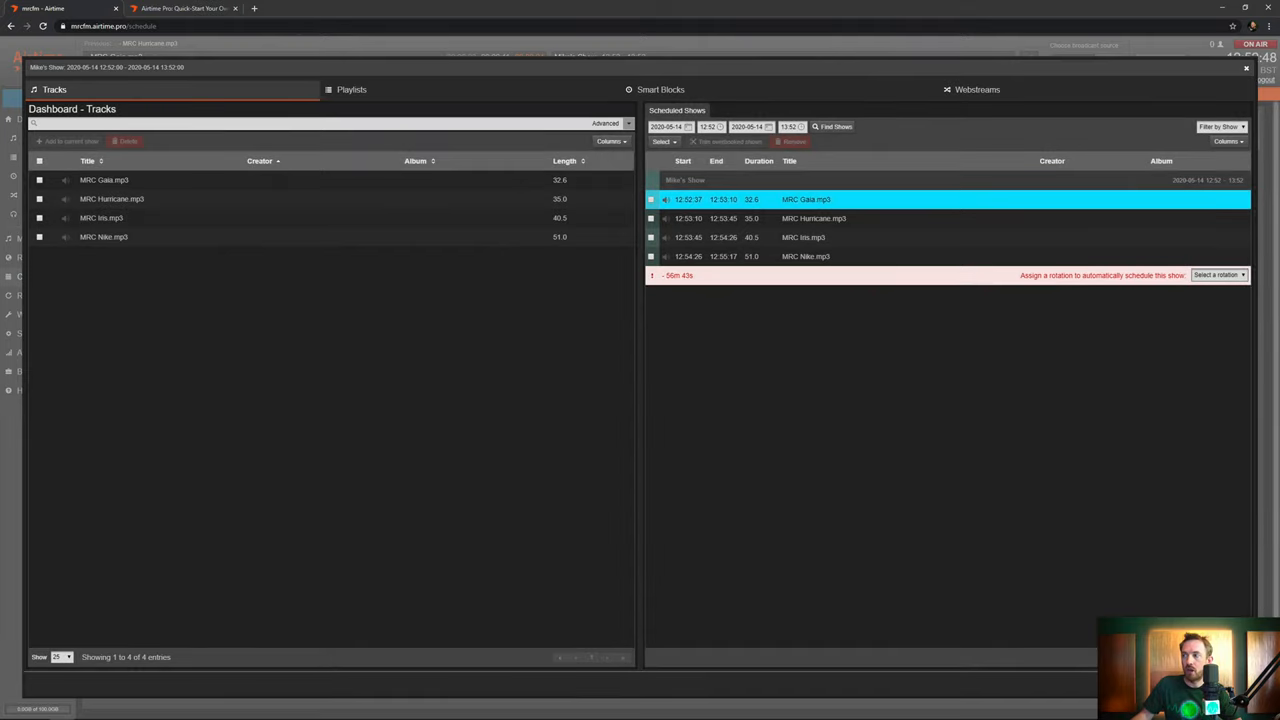
left_click(1246, 68)
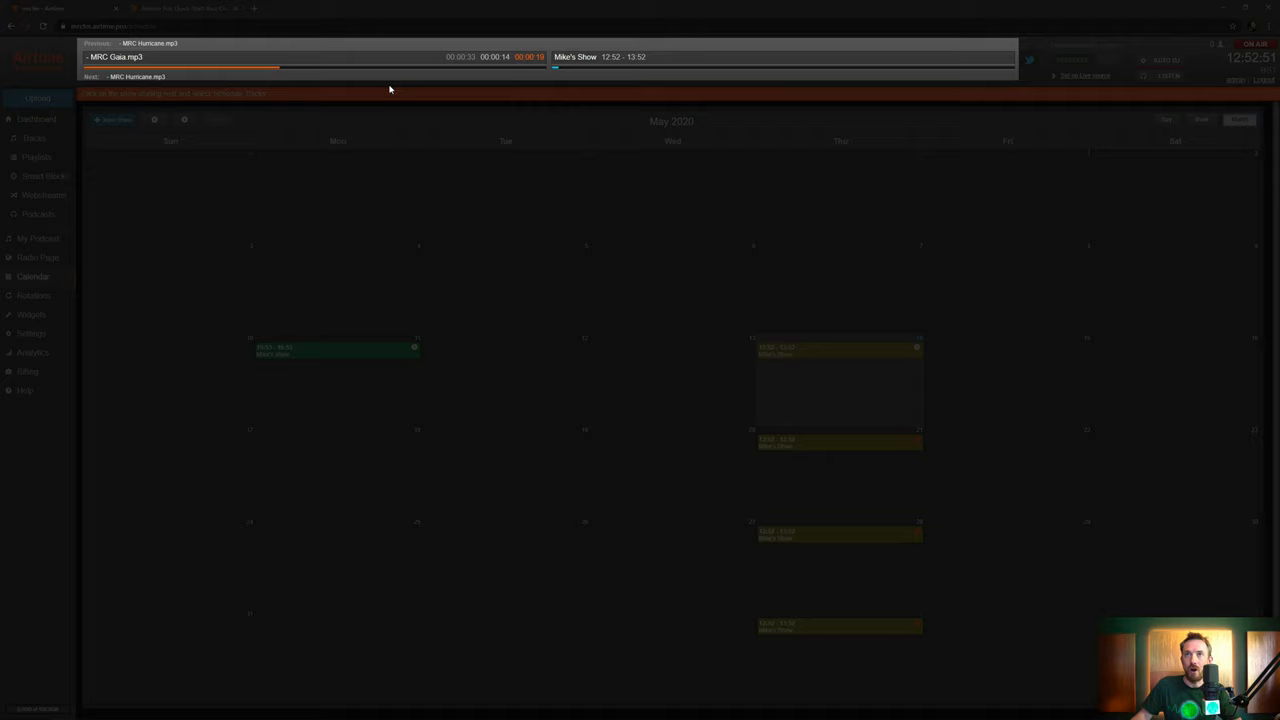
mouse_move(425, 285)
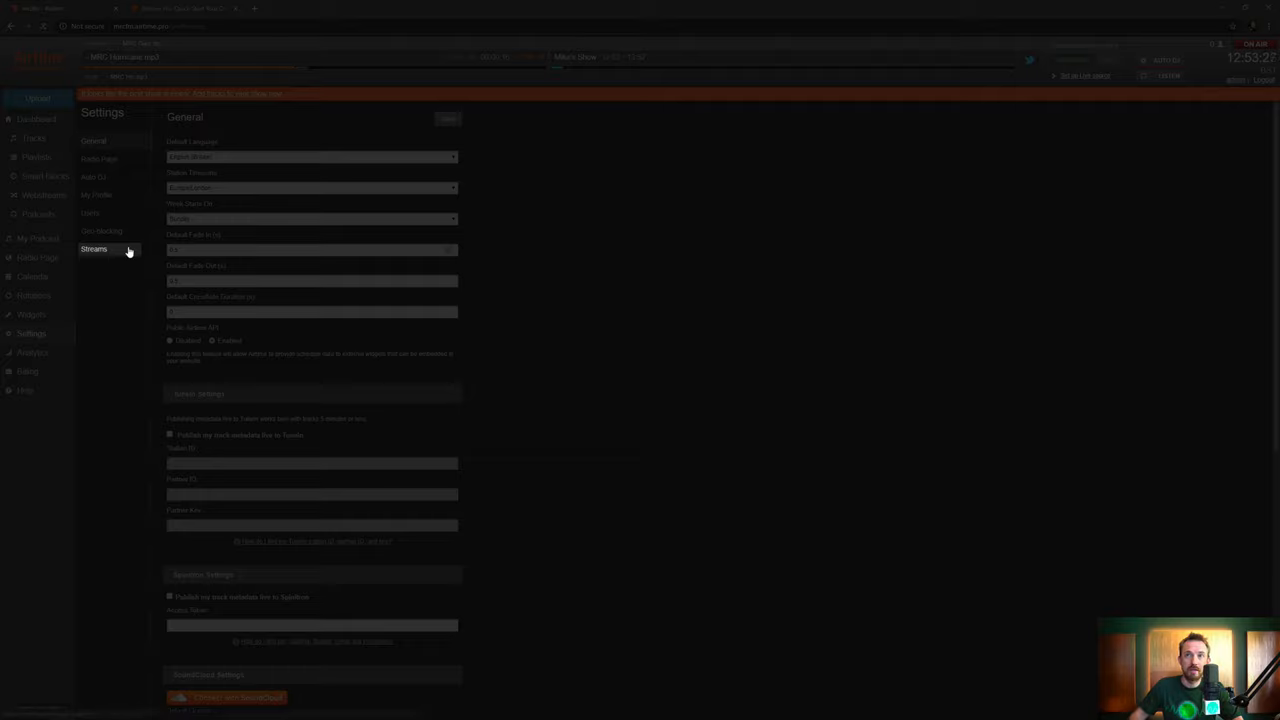
Enable Auto Switch to Live DJ with a 3.5-second switch transition fade in stream settings.
left_click(94, 249)
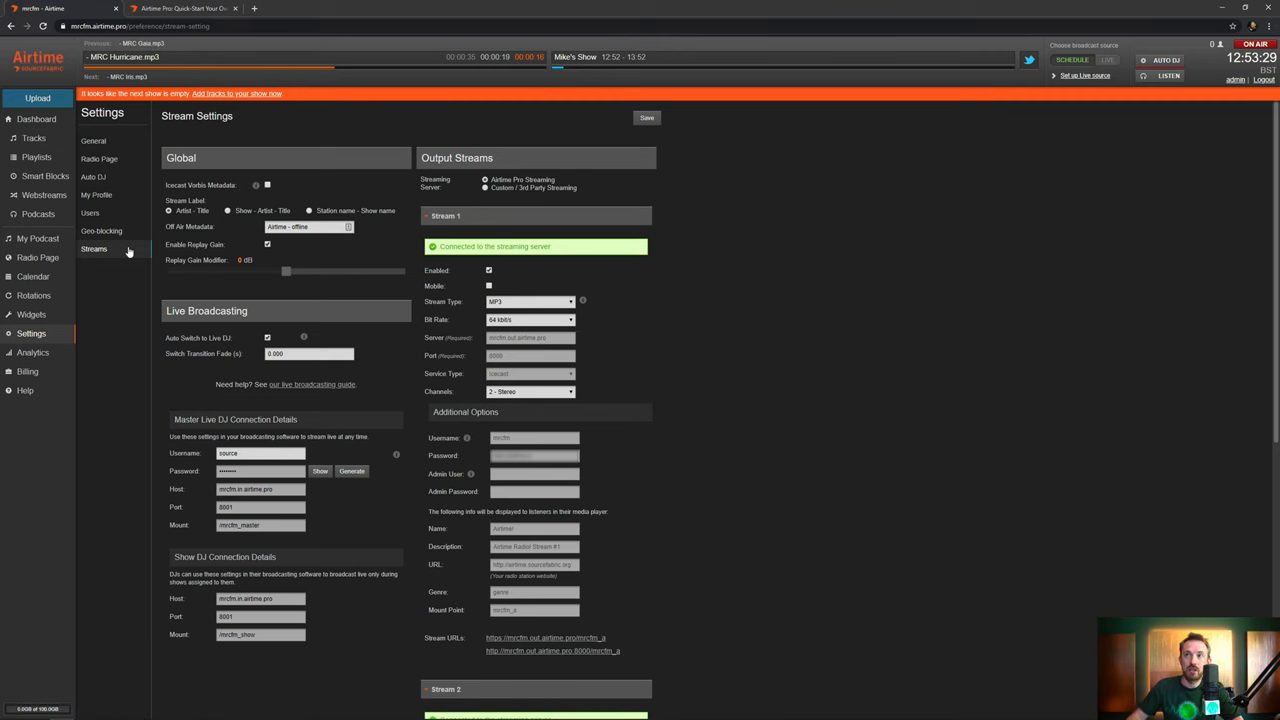
mouse_move(266, 378)
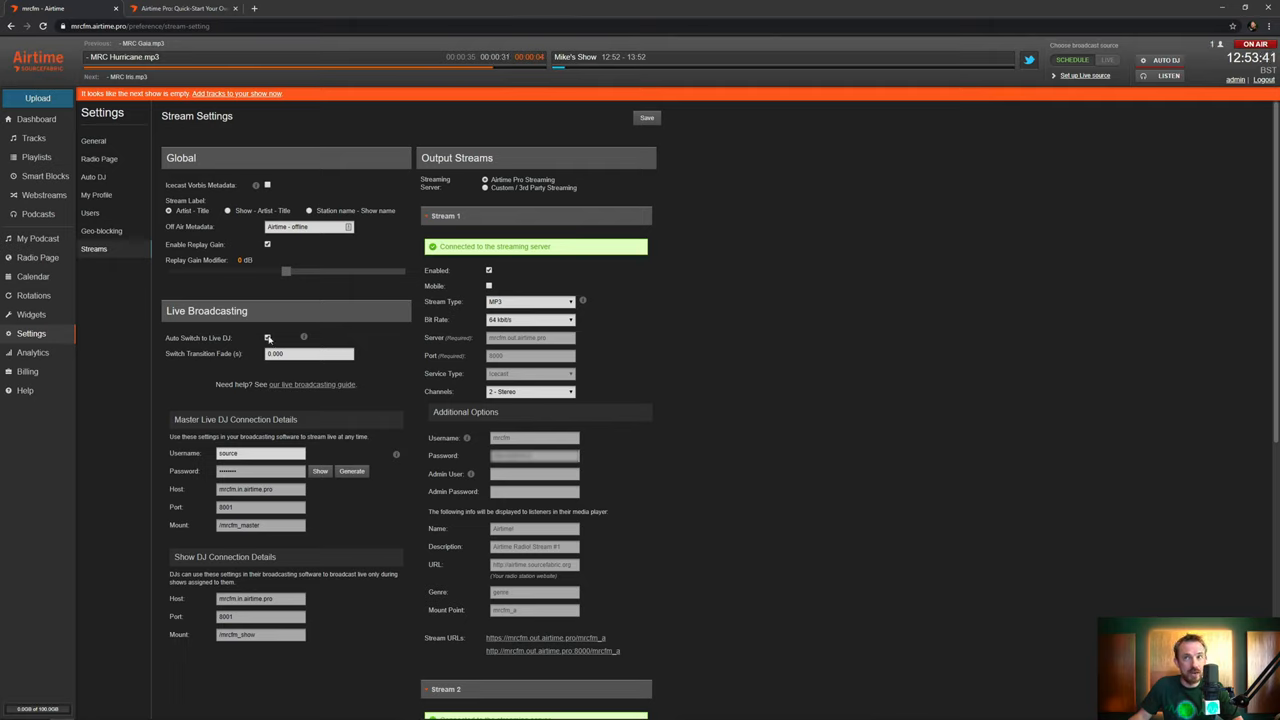
left_click(267, 337)
type("3.5")
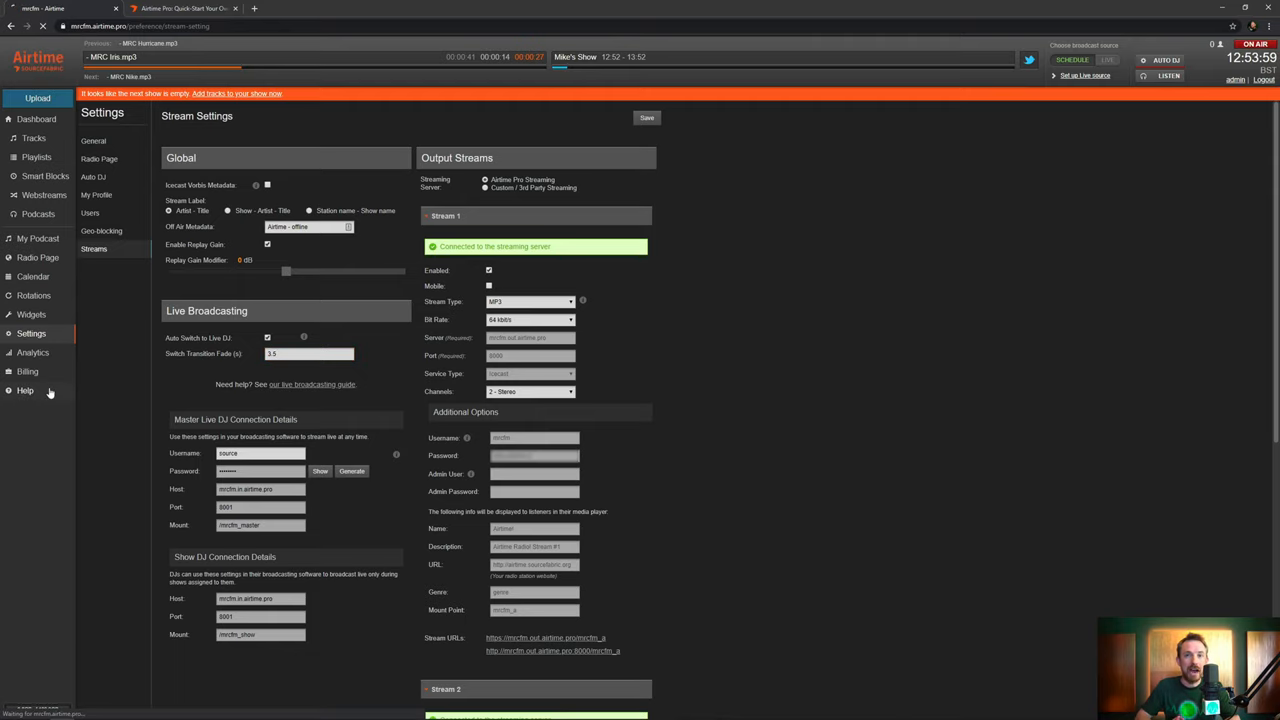
Open Help's Broadcasting Live guide and expand 'Live broadcast with Rocket Broadcaster'.
left_click(25, 390)
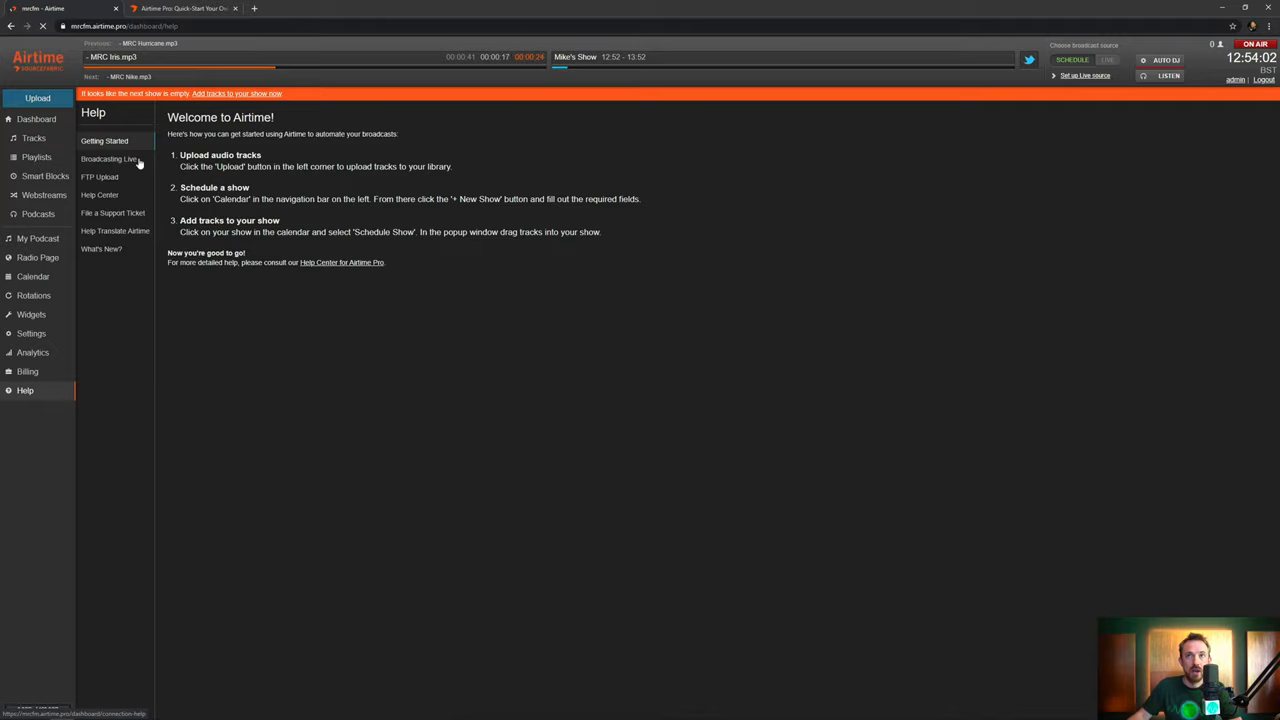
left_click(108, 159)
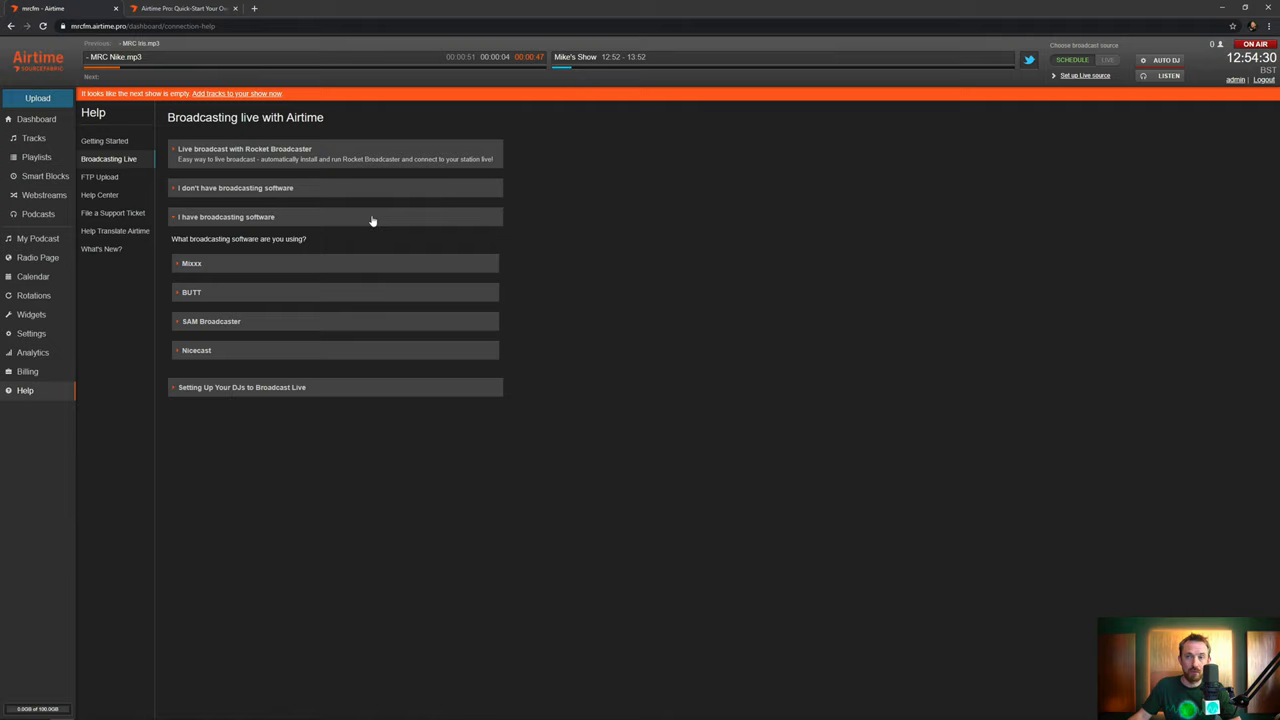
mouse_move(361, 220)
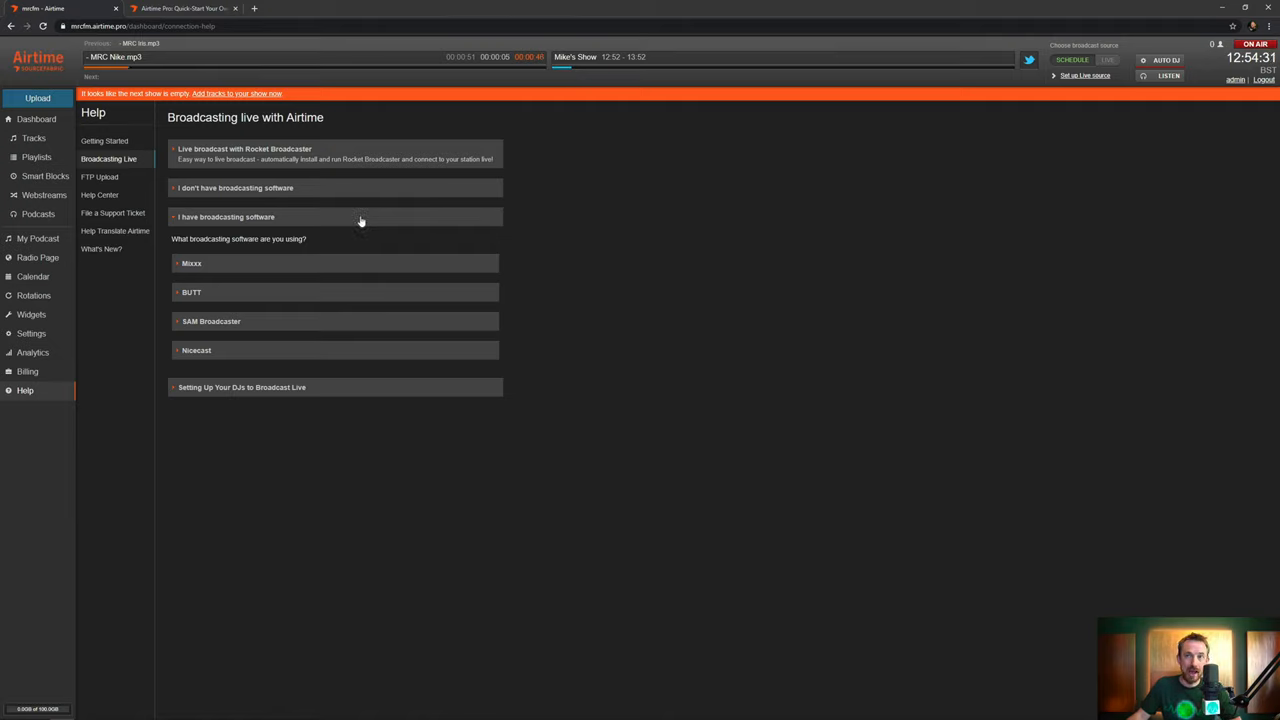
mouse_move(224, 320)
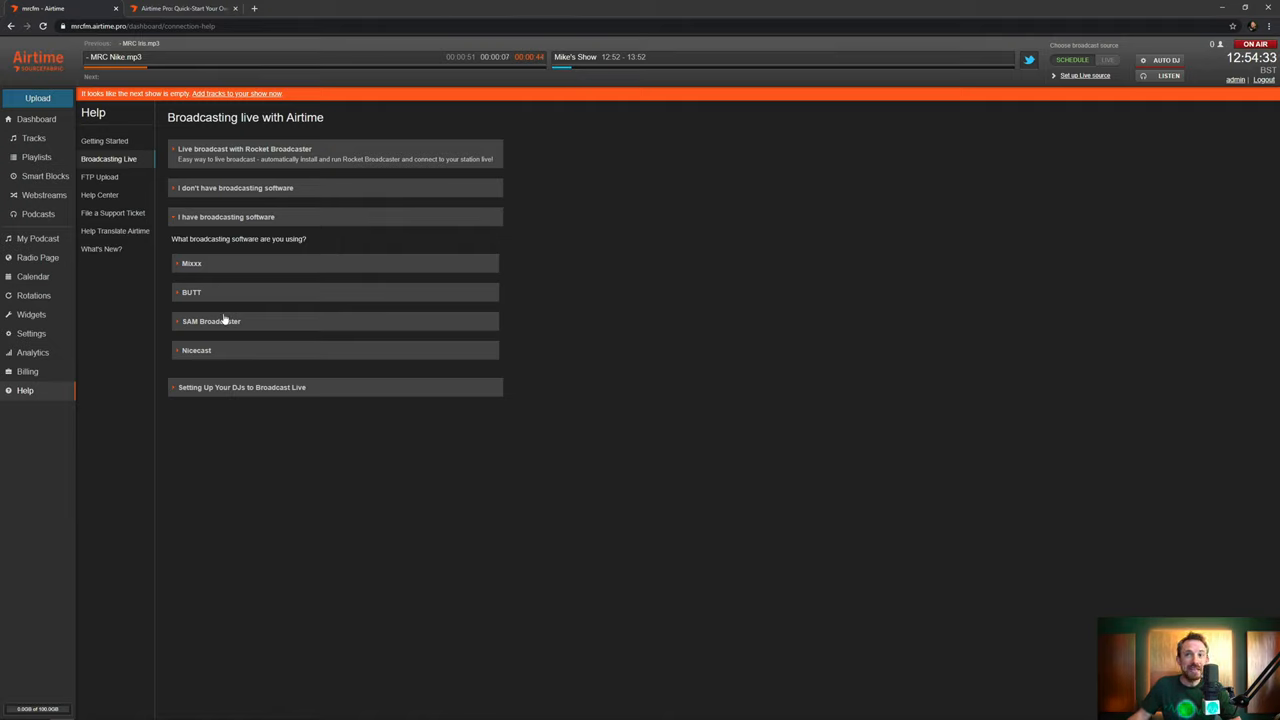
mouse_move(290, 360)
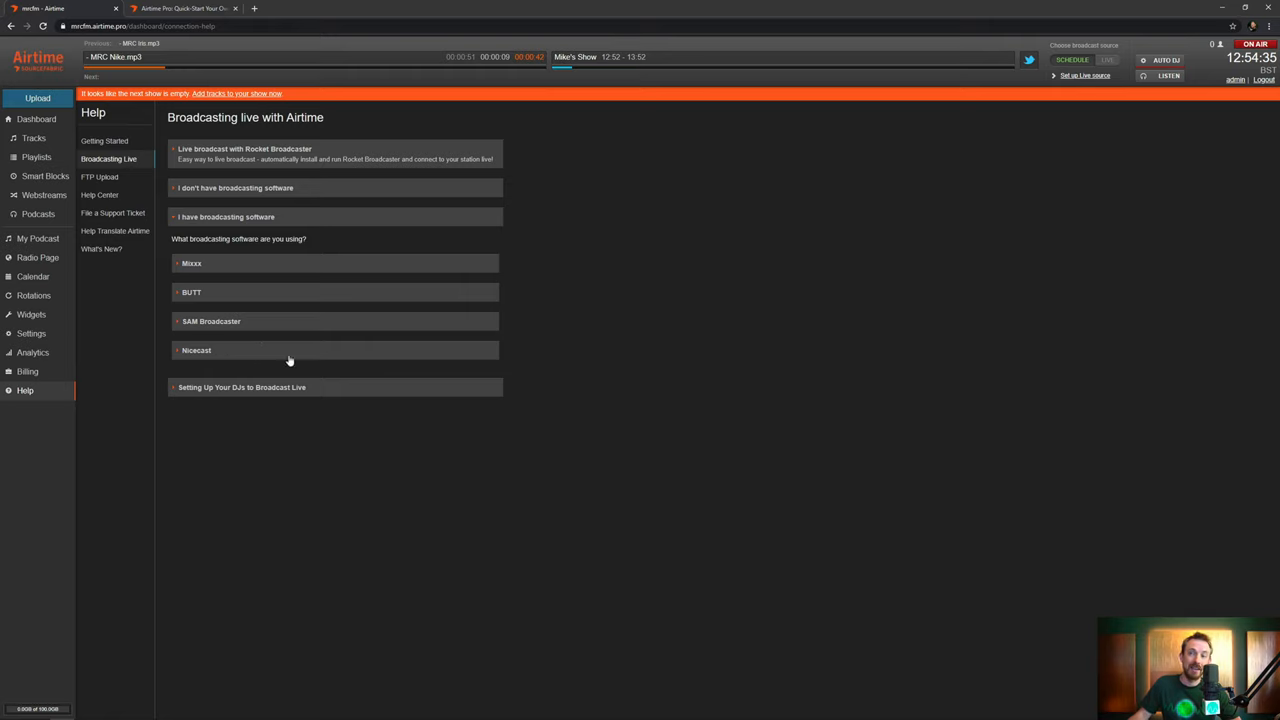
left_click(191, 263)
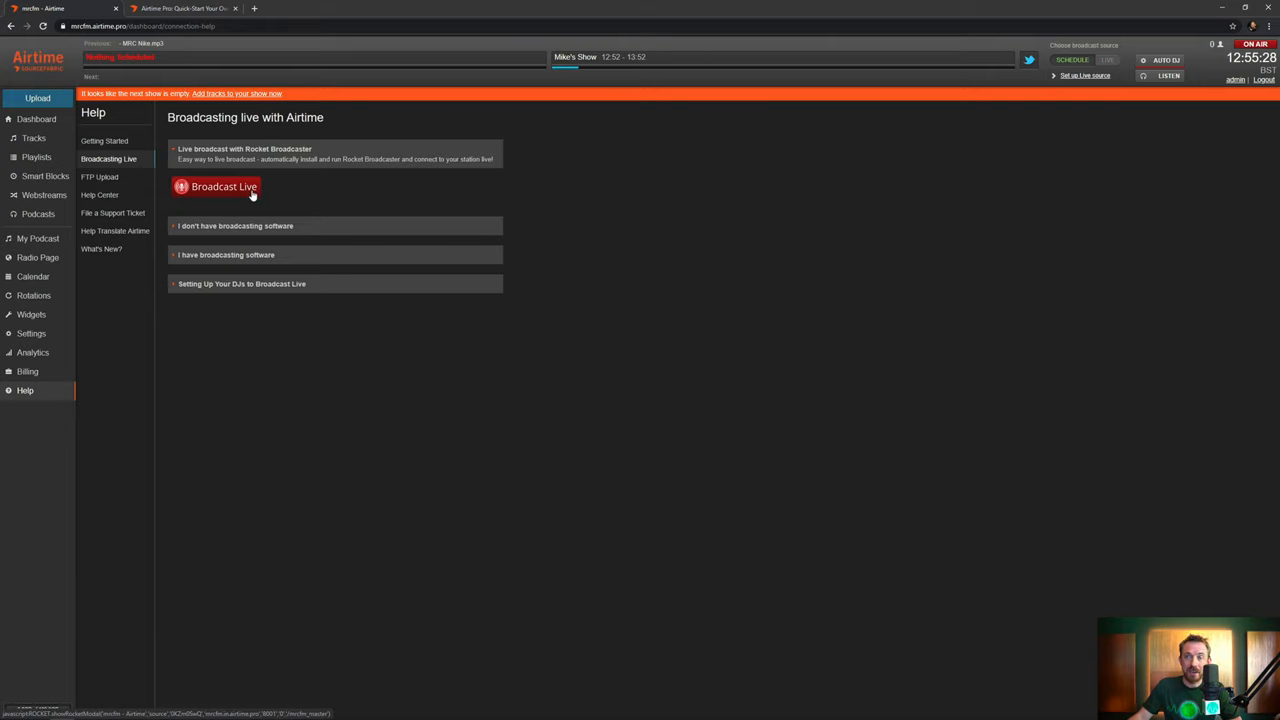
Choose Broadcast Live and answer 'Yes, Rocket is installed.' in the Got Rocket? dialog.
left_click(215, 187)
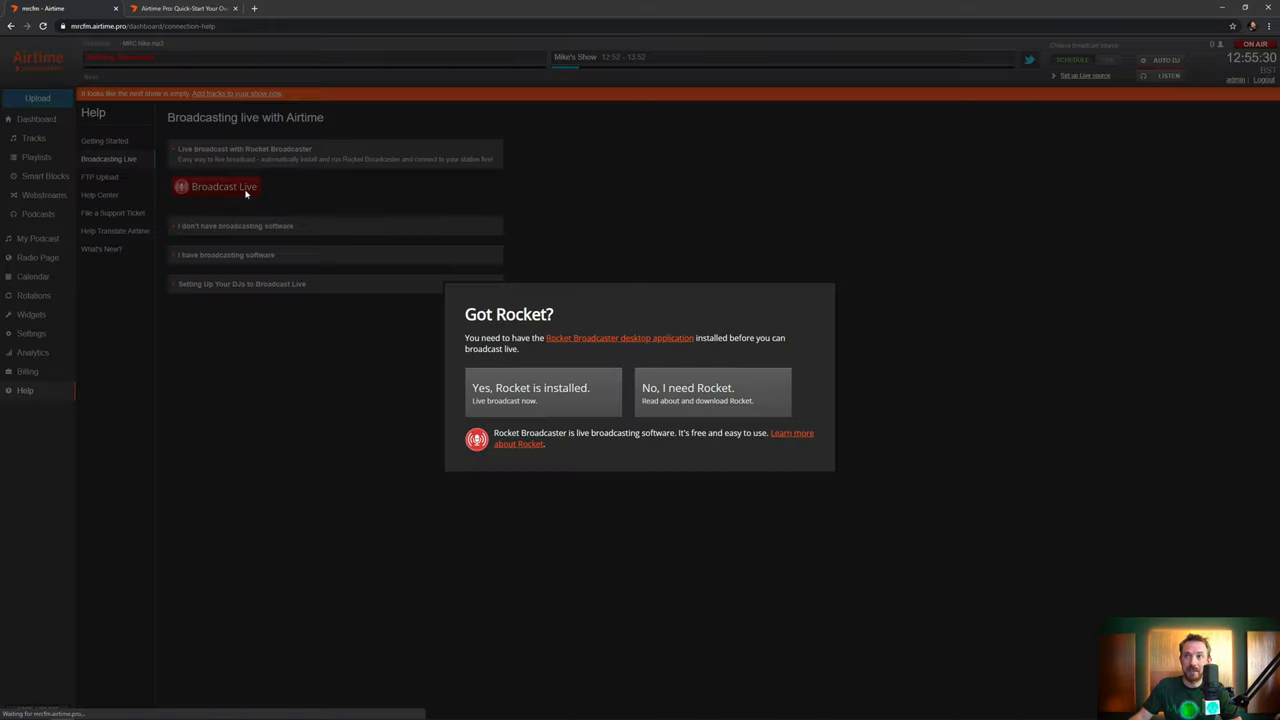
mouse_move(420, 305)
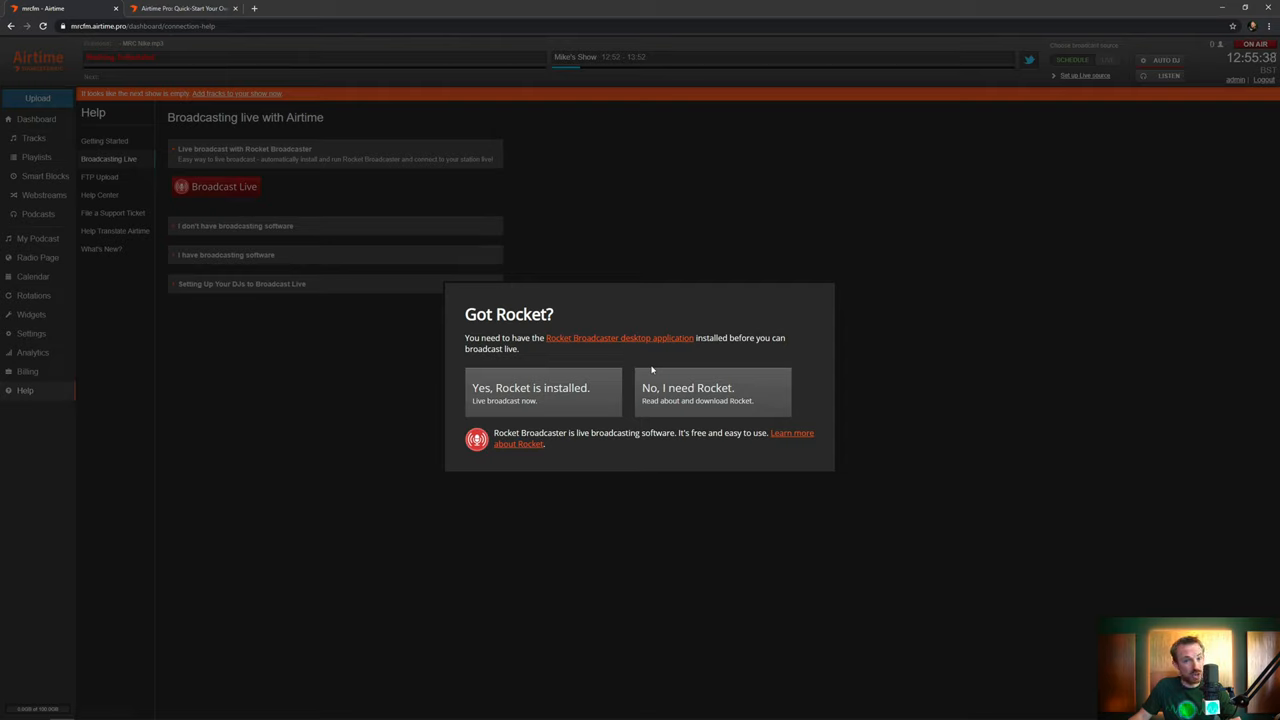
mouse_move(705, 393)
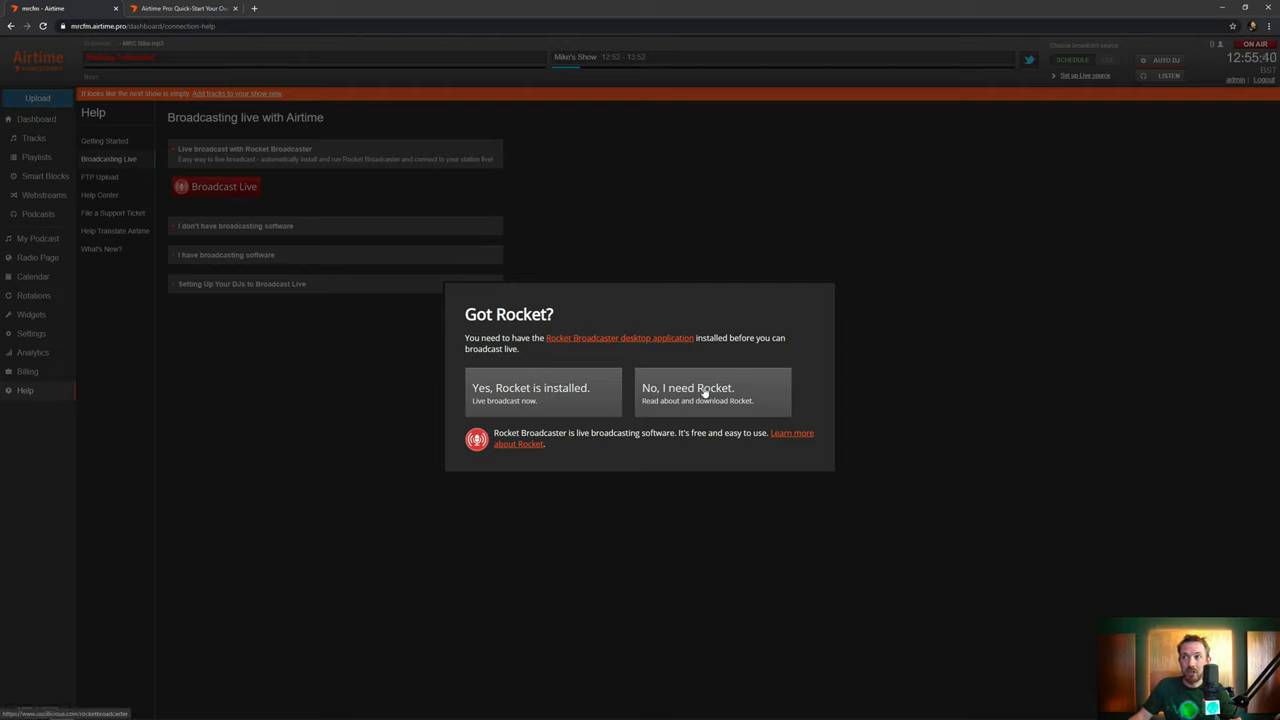
mouse_move(757, 396)
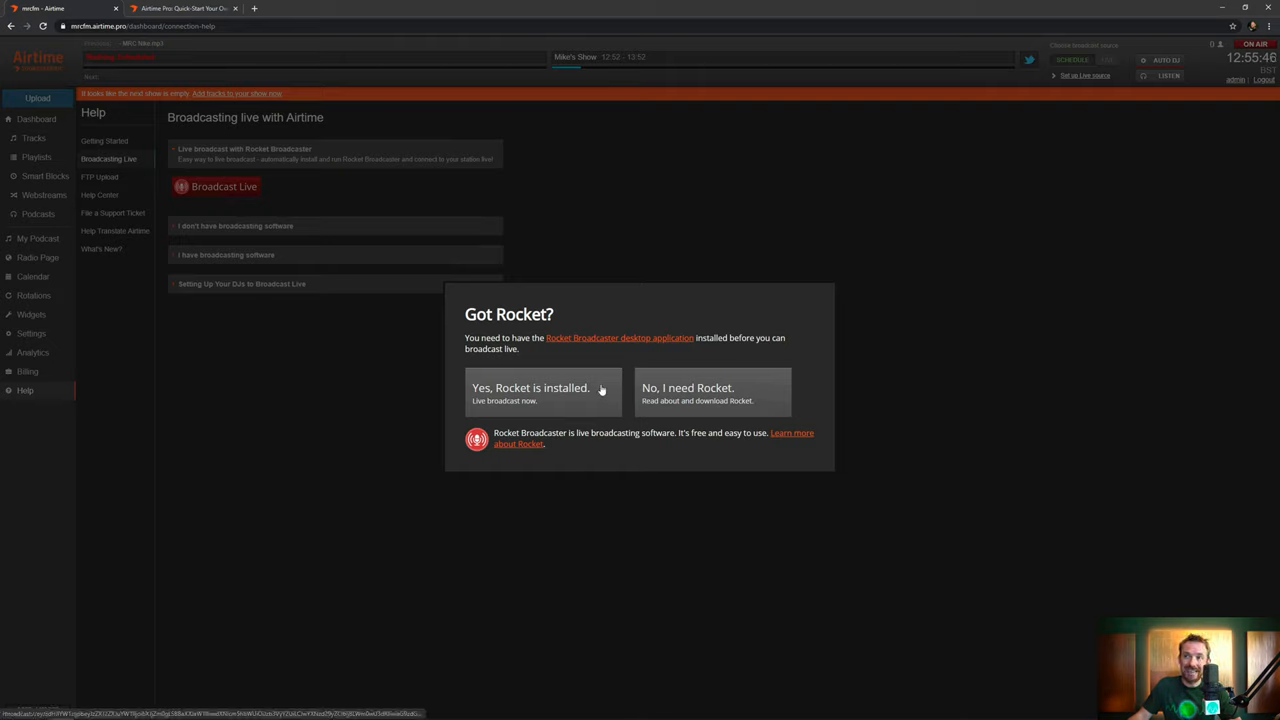
left_click(530, 394)
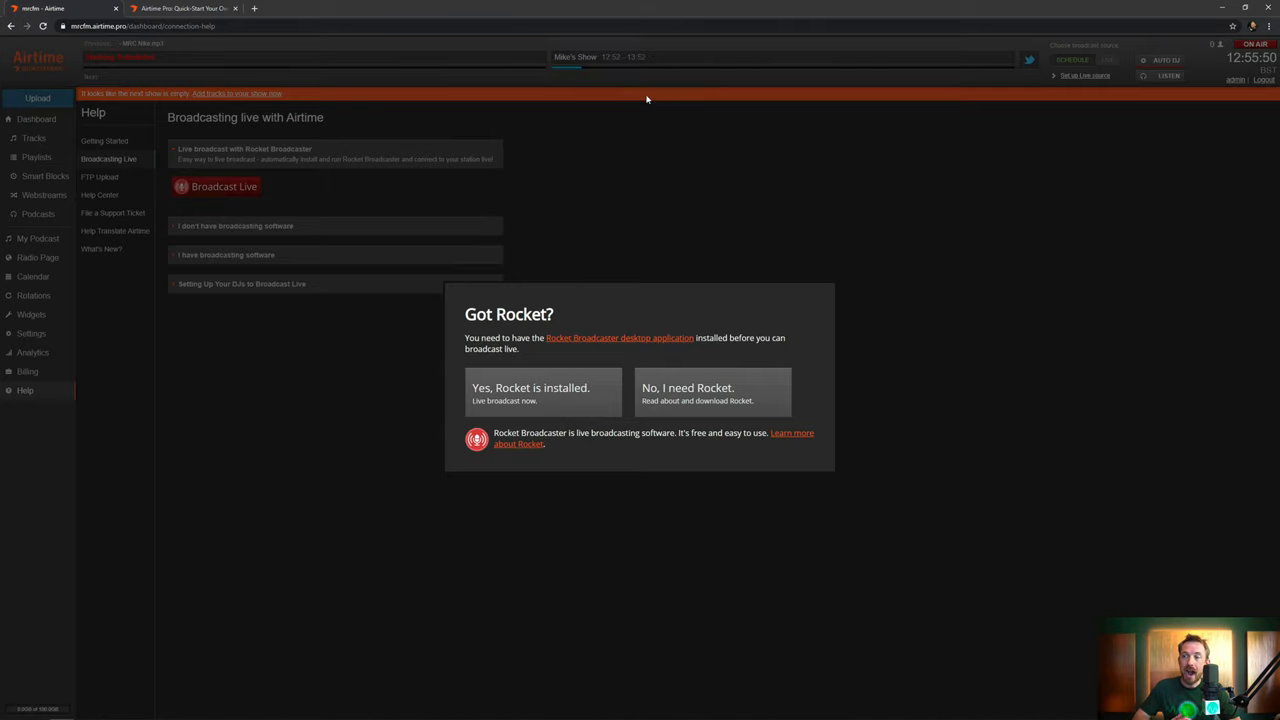
Let the browser launch Rocket Broadcaster, preconfigured with the station's master stream.
left_click(543, 390)
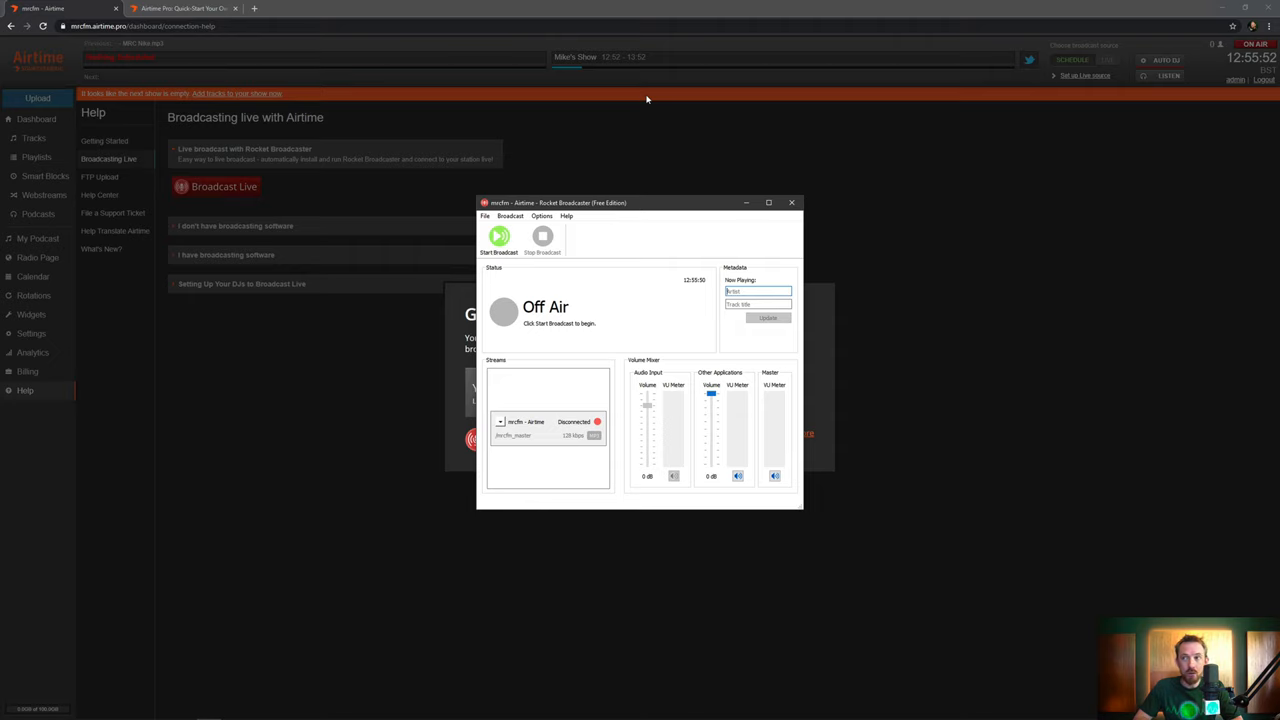
mouse_move(606, 341)
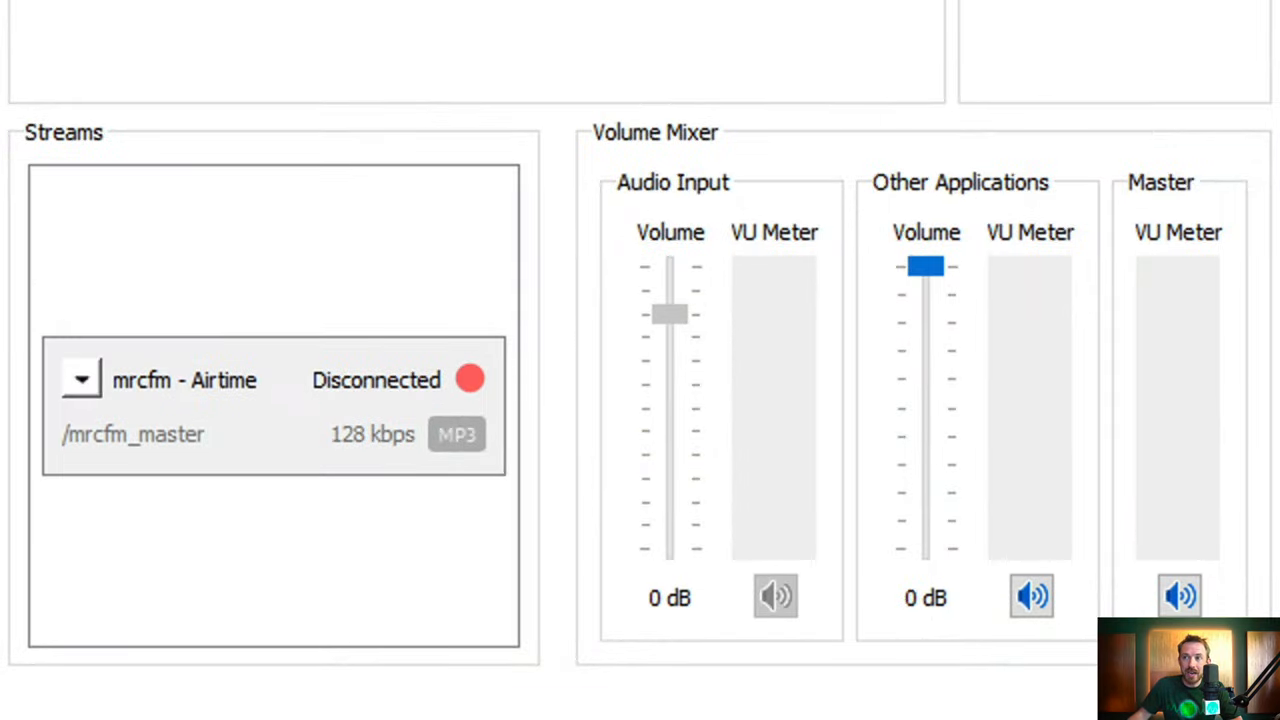
mouse_move(592, 565)
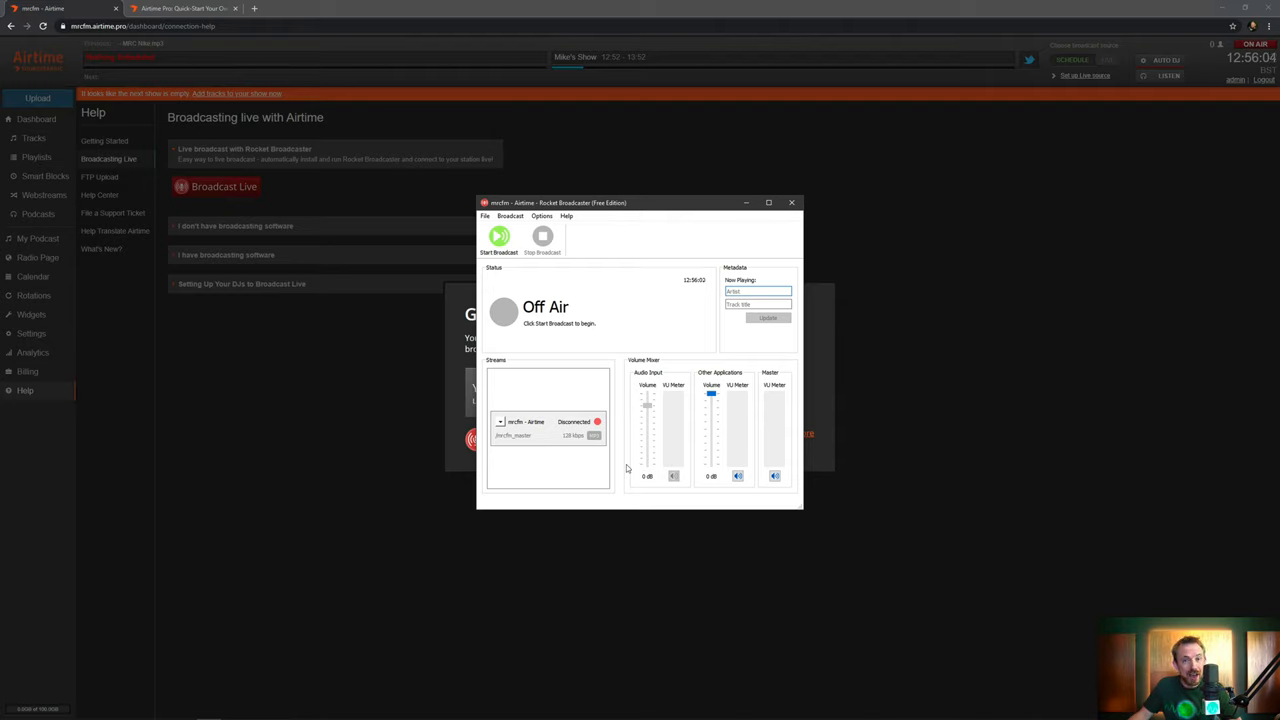
mouse_move(610, 386)
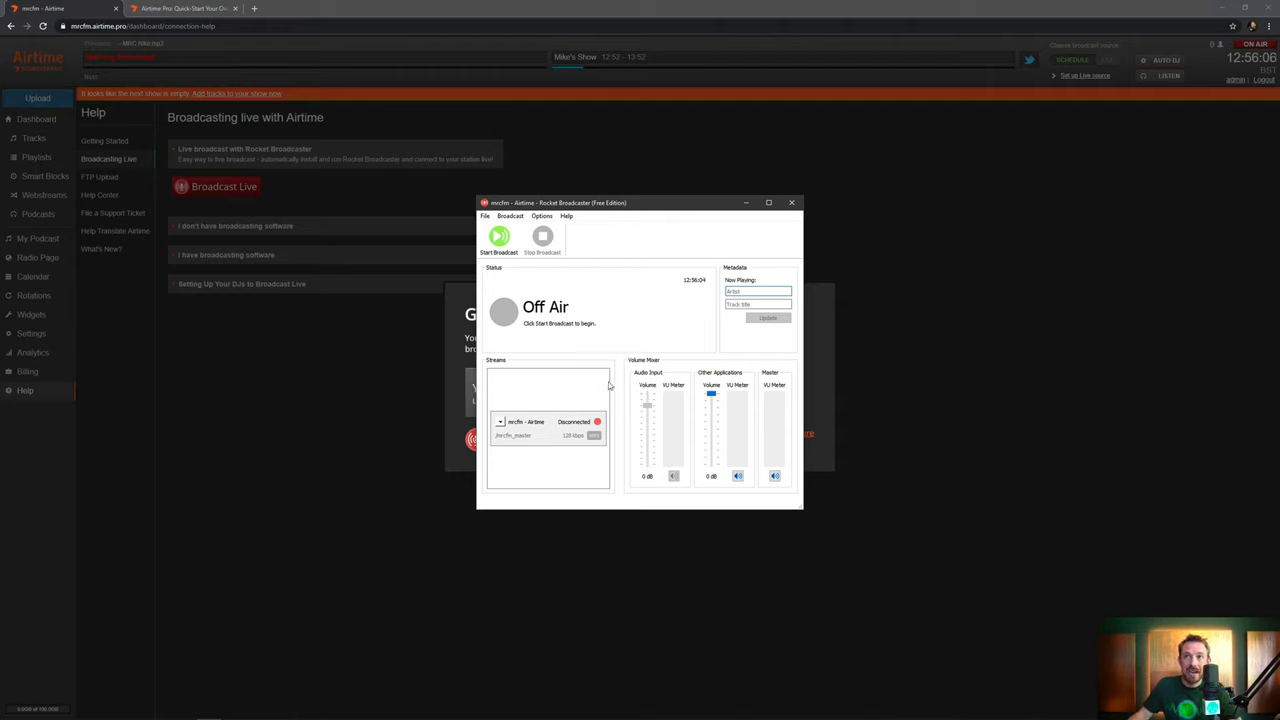
left_click(499, 238)
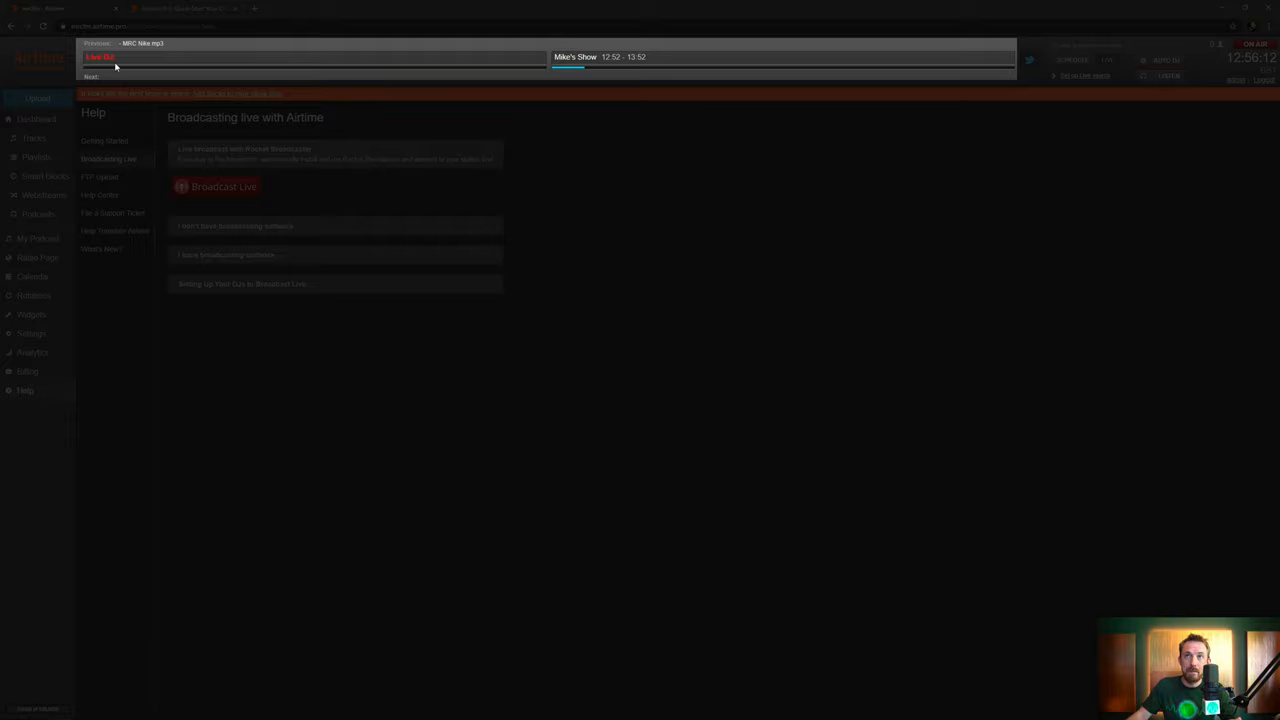
mouse_move(138, 66)
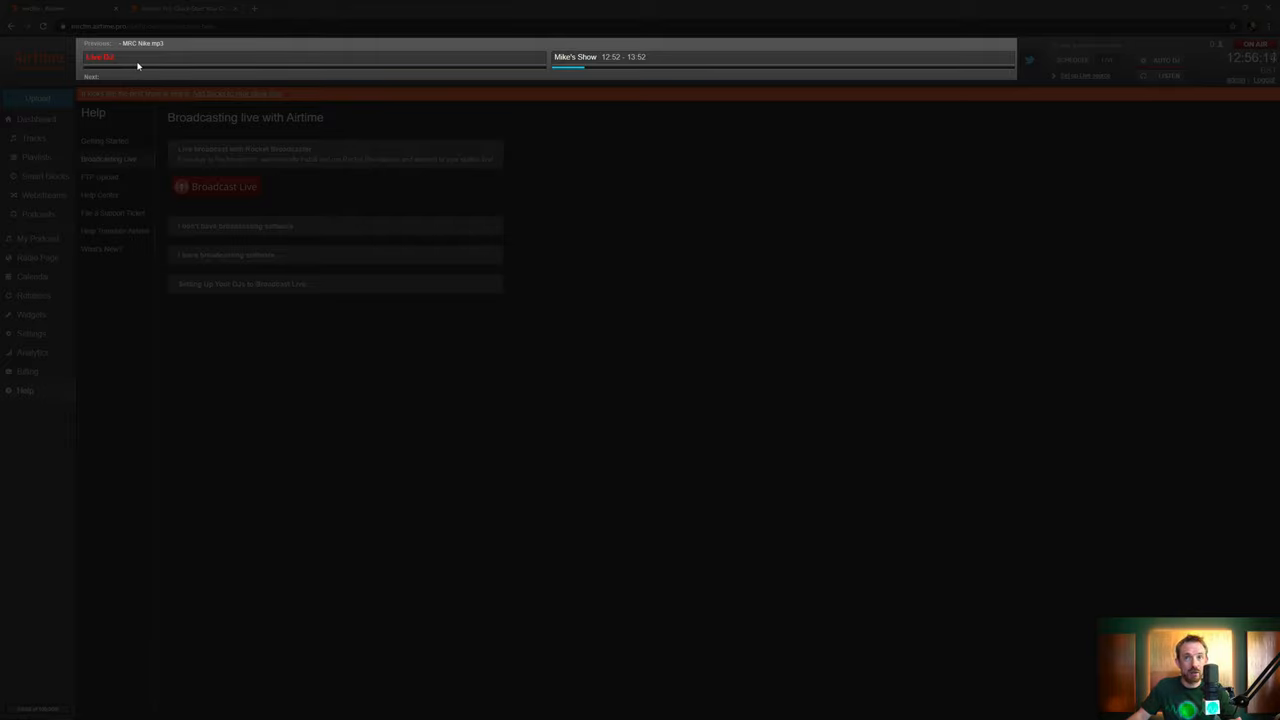